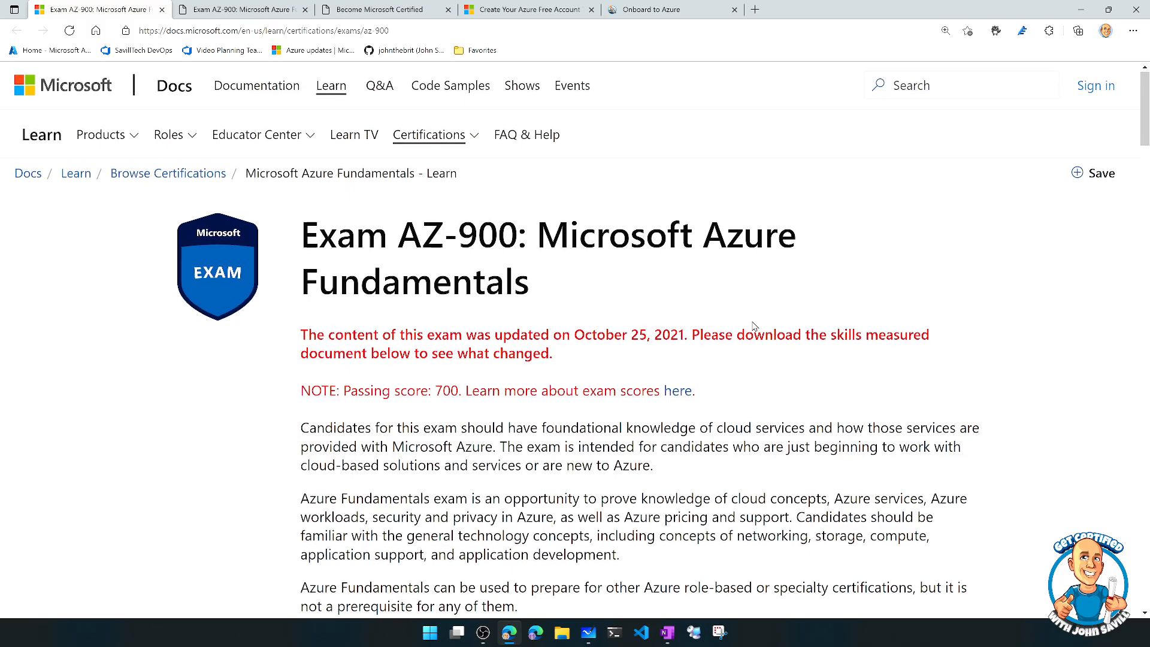
Step: Switch to the Become Microsoft Certified poster PDF and scroll down through the Fundamentals exams
scroll(down, 3)
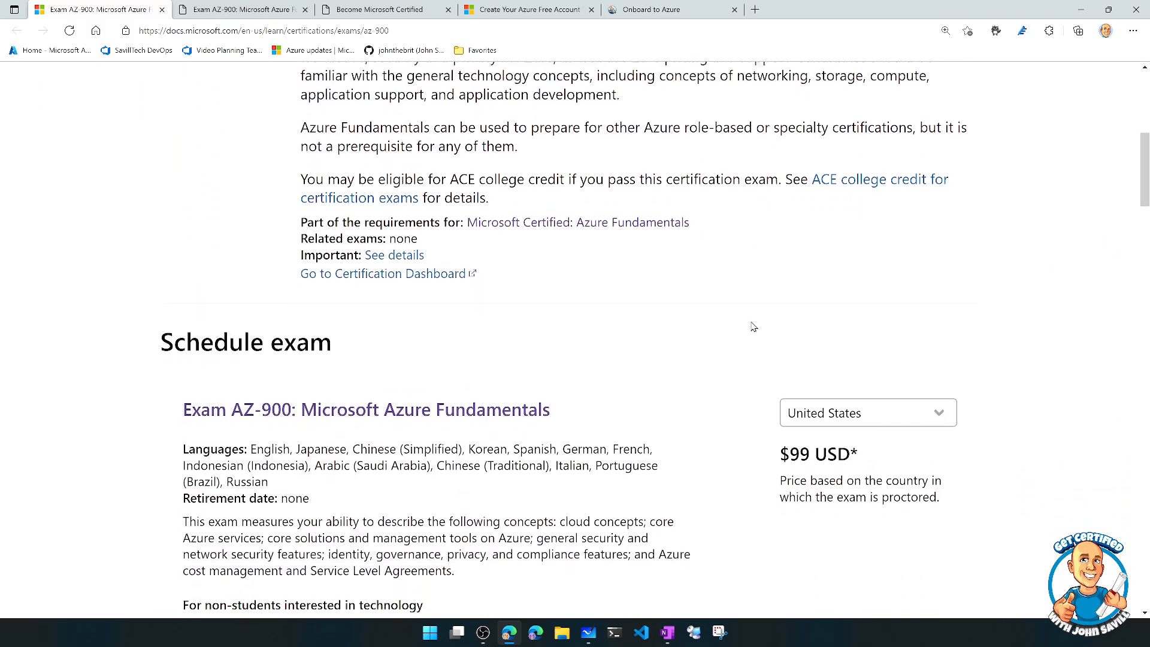
scroll(down, 3)
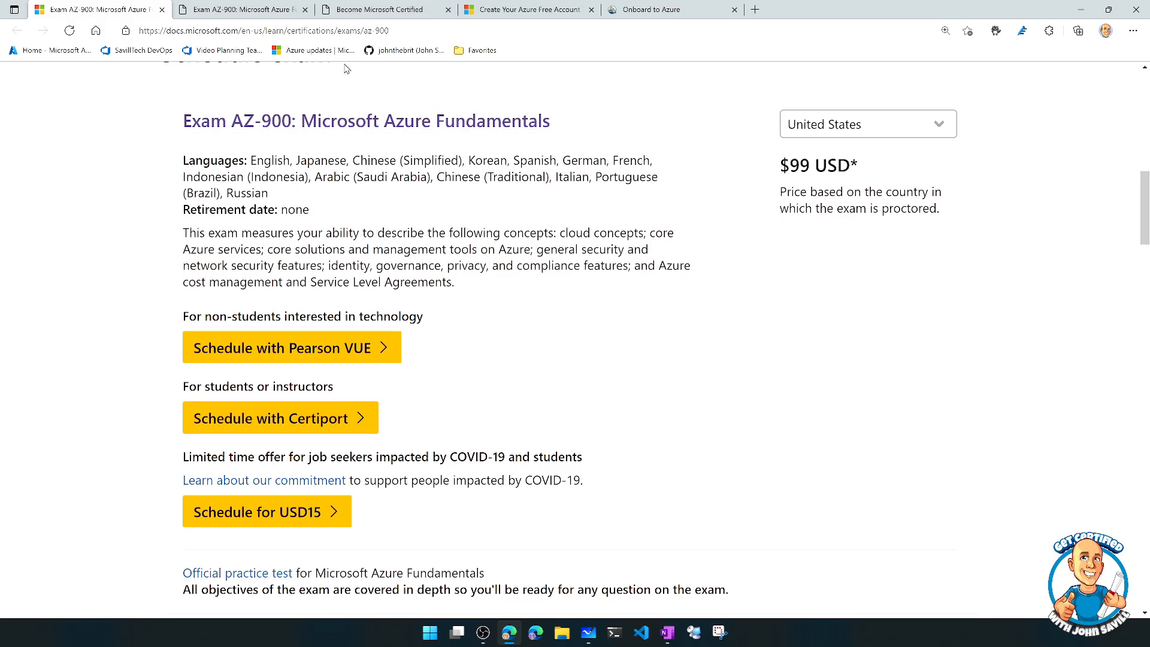
click(377, 9)
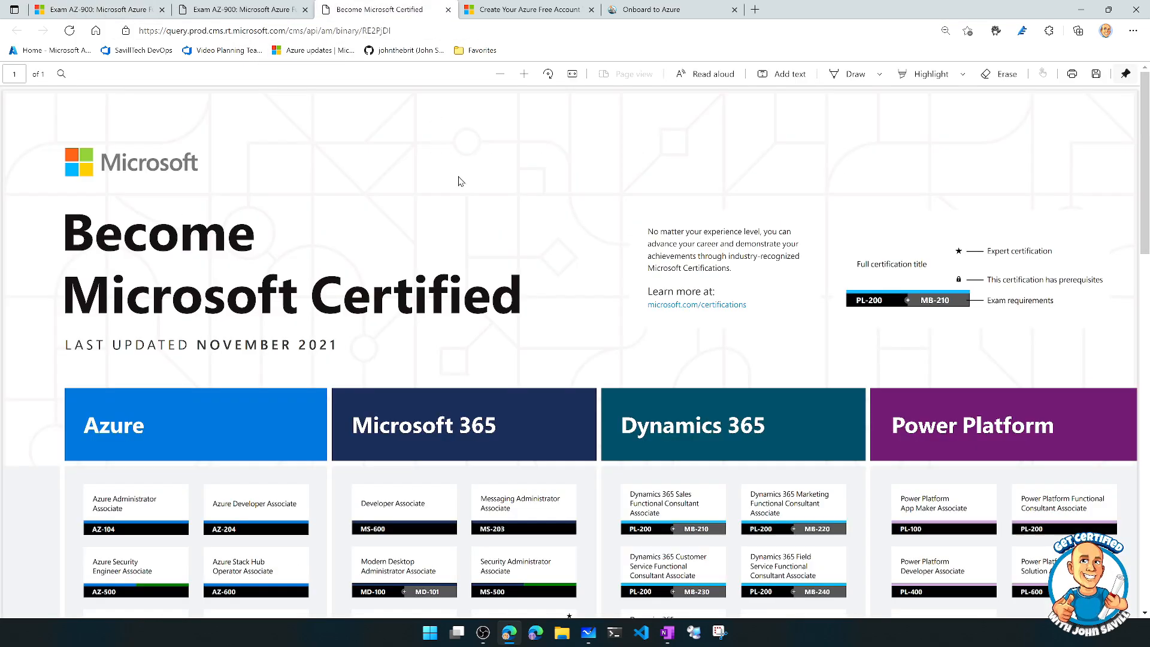
scroll(down, 3)
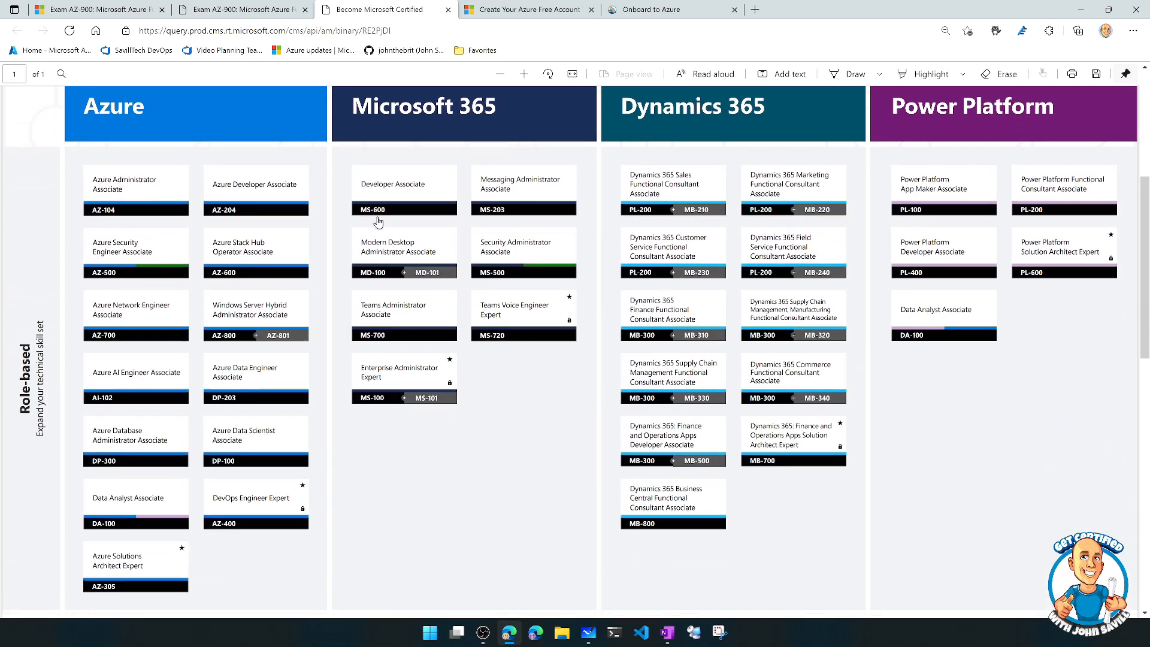
scroll(down, 3)
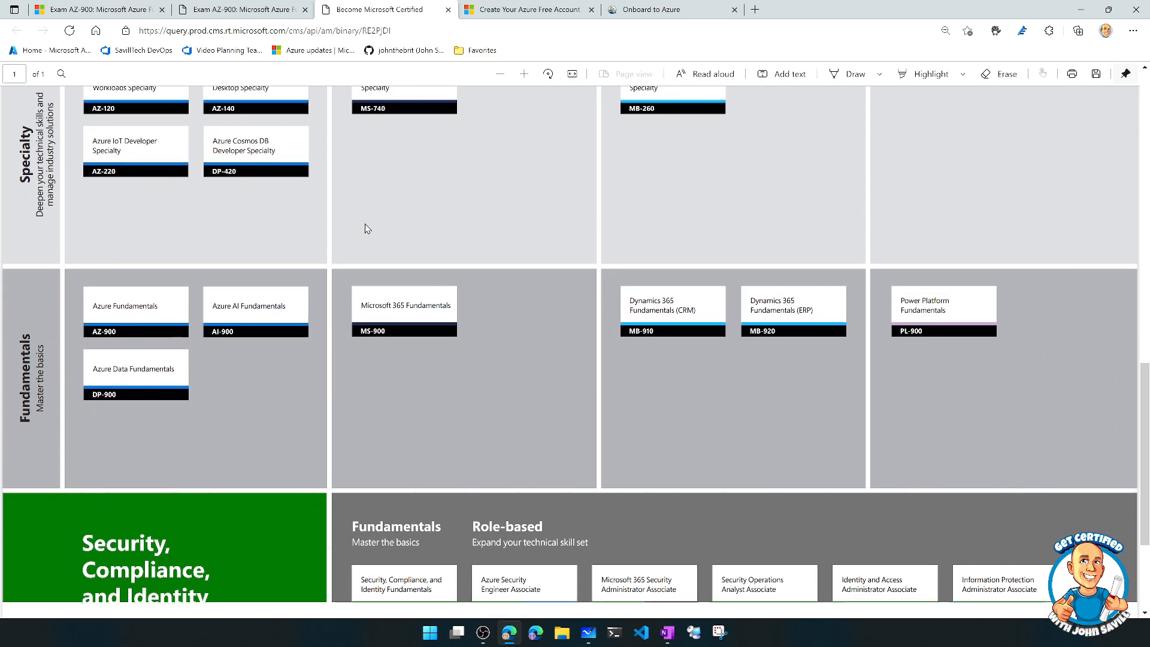
scroll(down, 3)
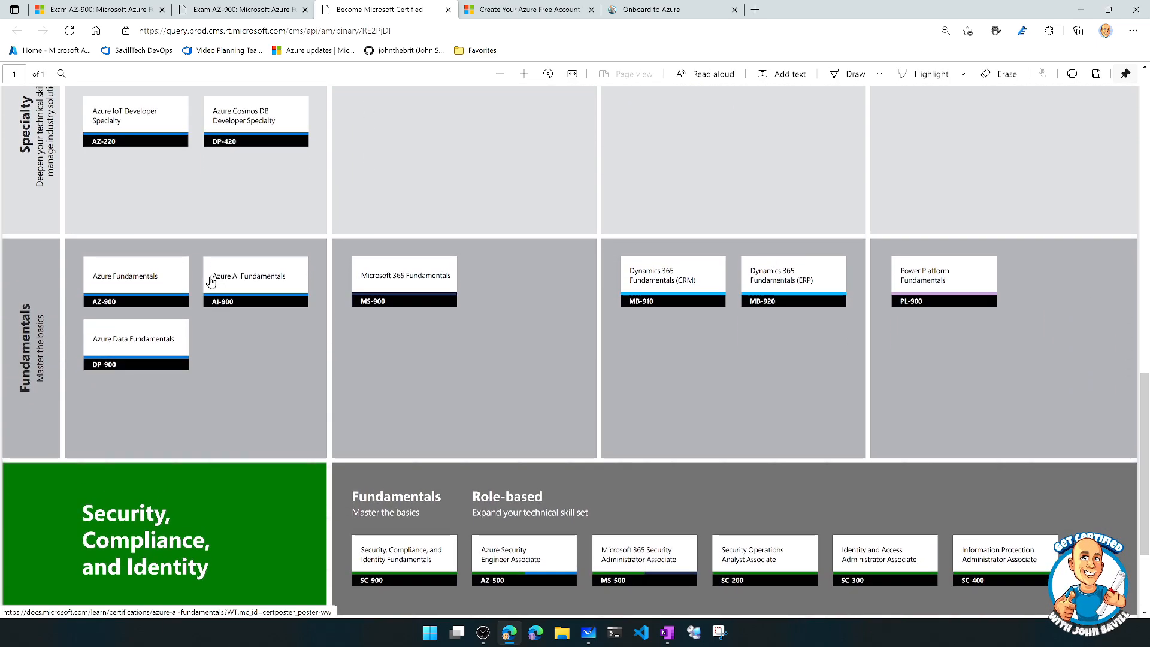
Step: Adjust the PDF viewer toolbar and scroll back up through the Azure and Microsoft 365 role-based certifications
click(524, 73)
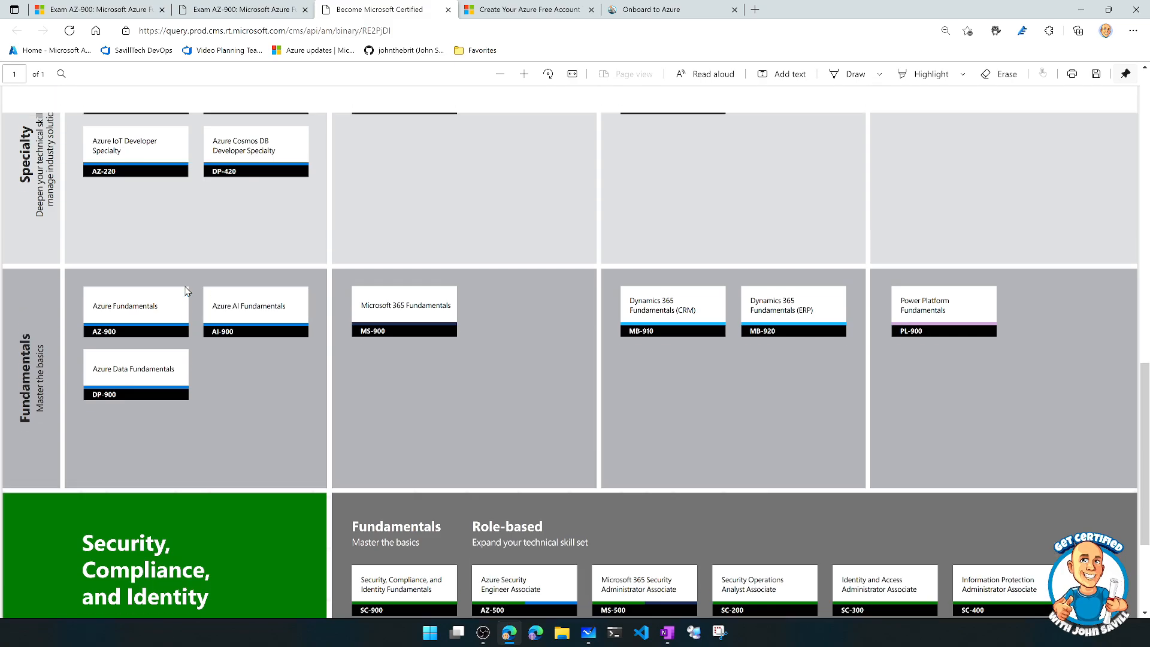
scroll(up, 3)
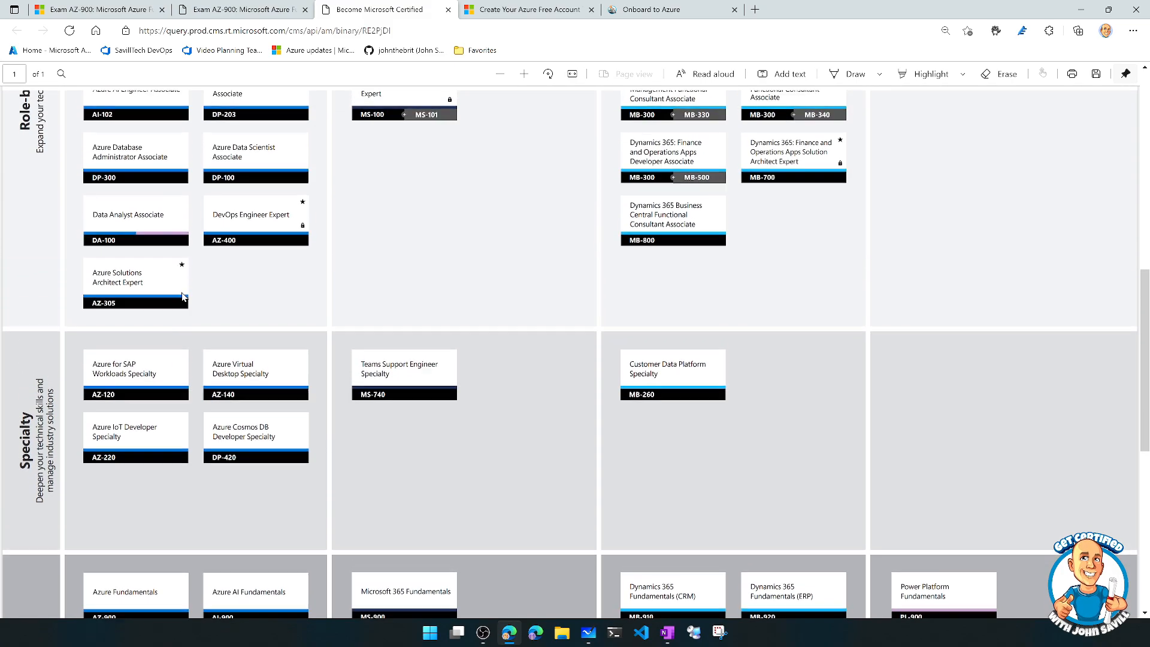
scroll(up, 3)
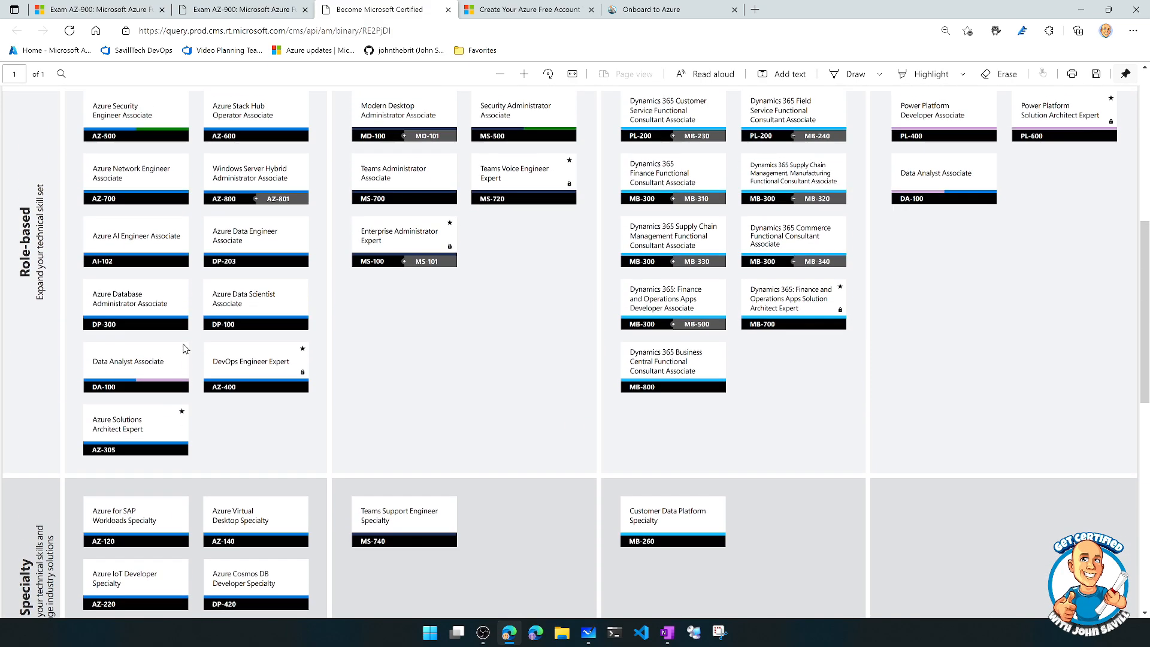
scroll(up, 3)
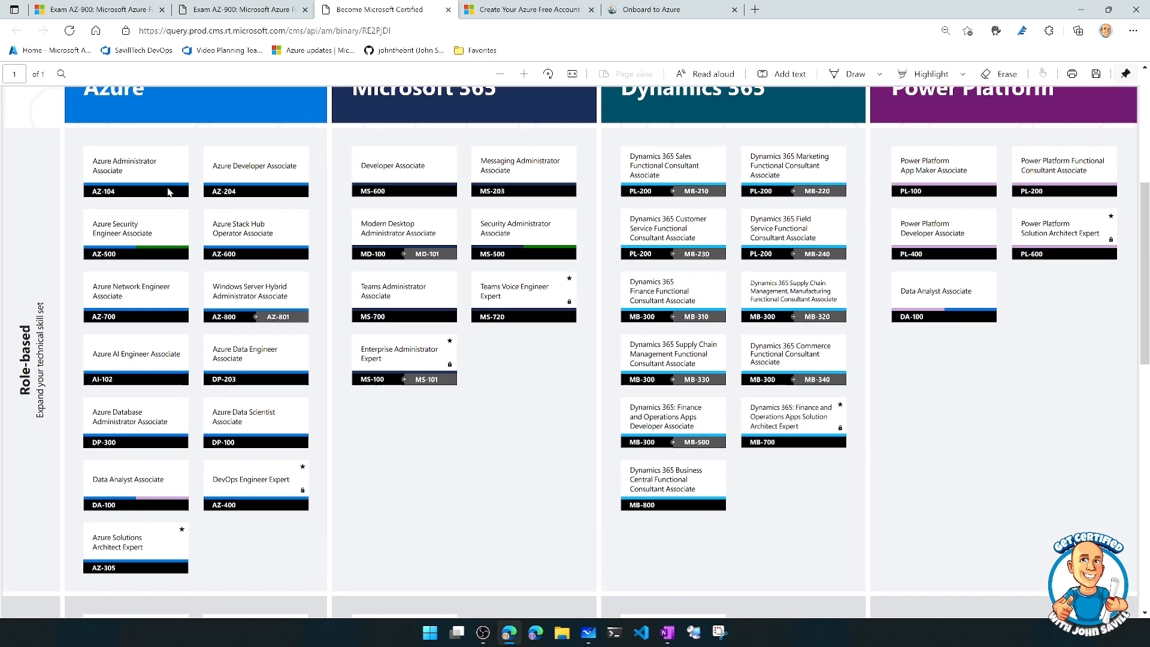
click(524, 73)
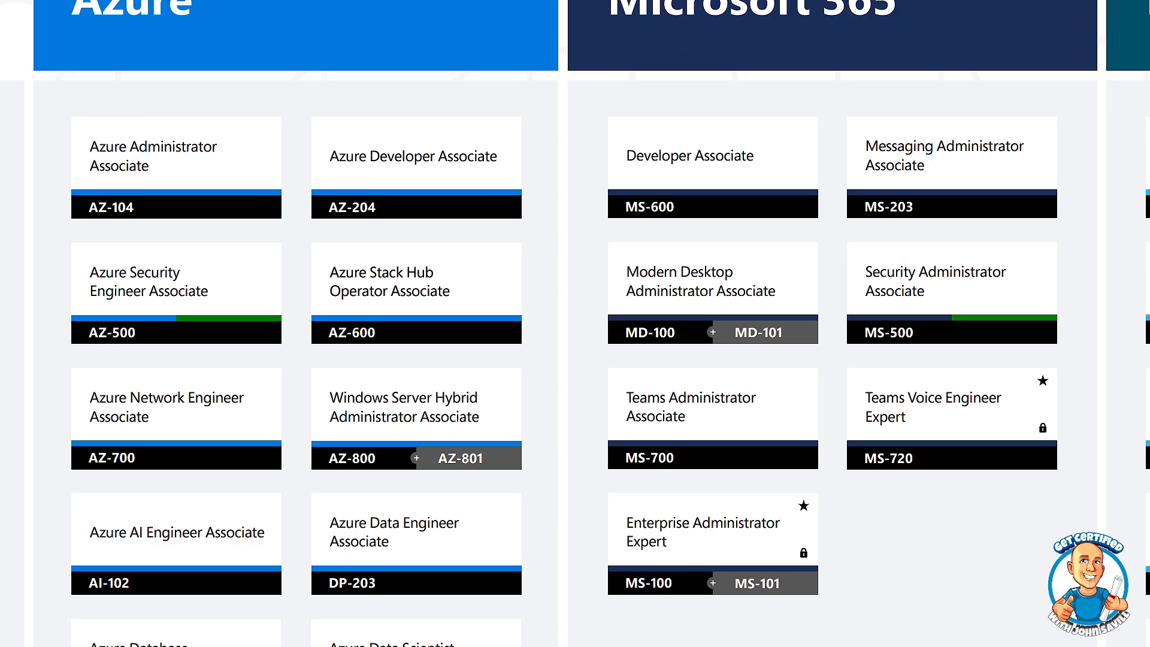
scroll(down, 3)
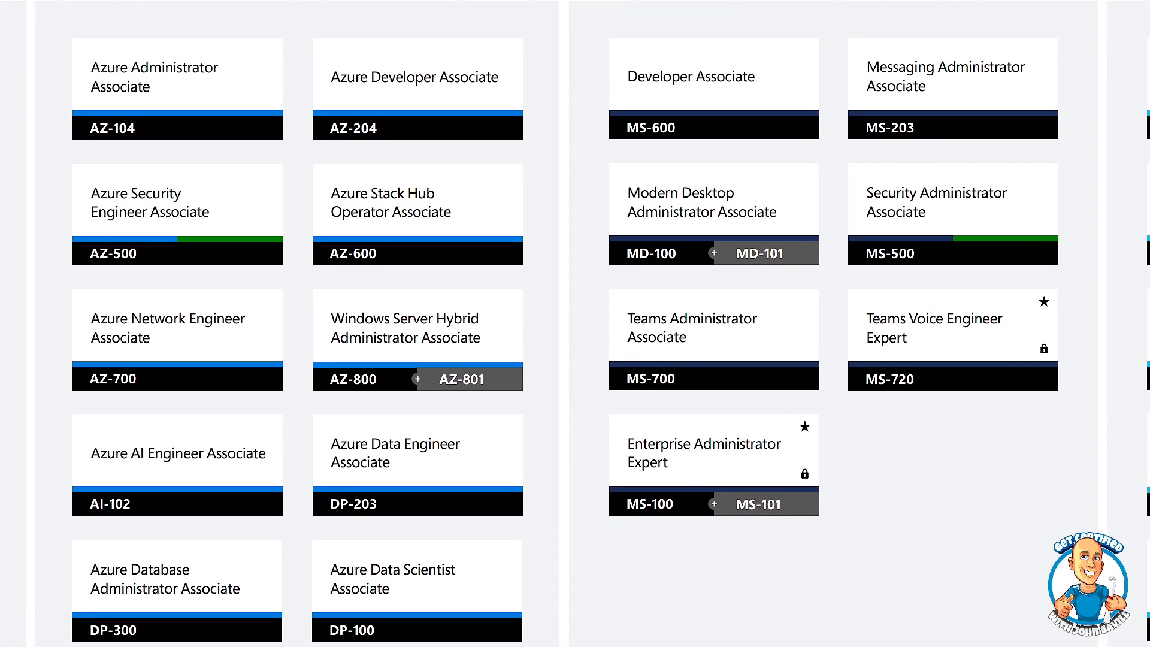
scroll(down, 3)
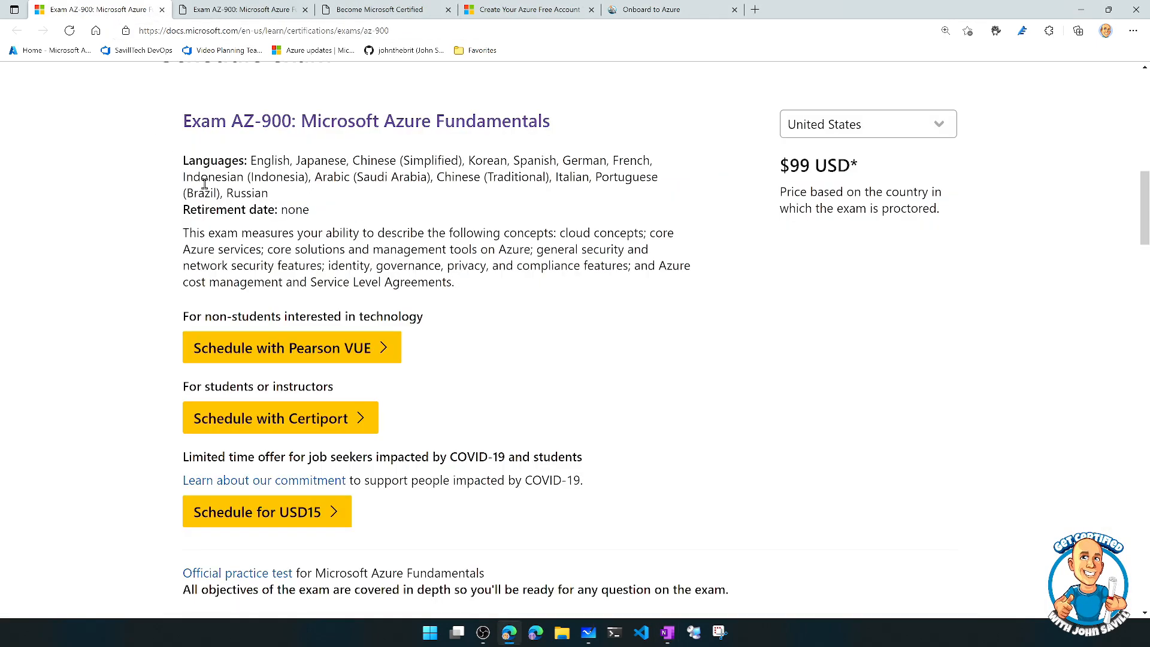
Step: Scroll the AZ-900 exam page down to the Skills measured list with domain weightings
scroll(down, 3)
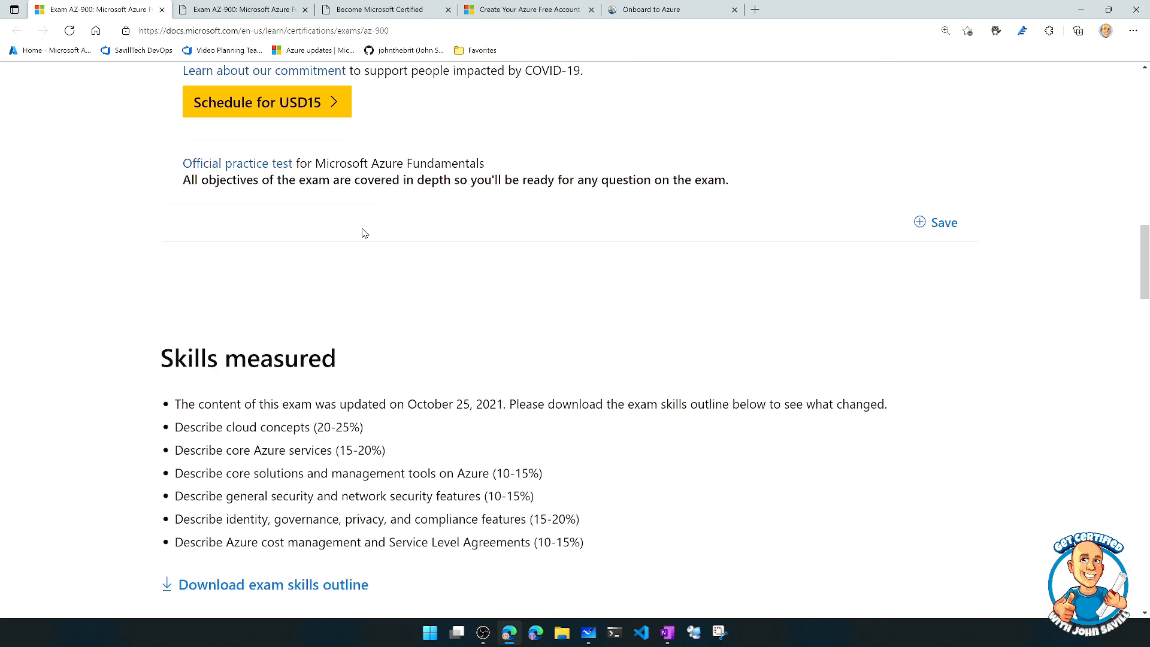
scroll(down, 3)
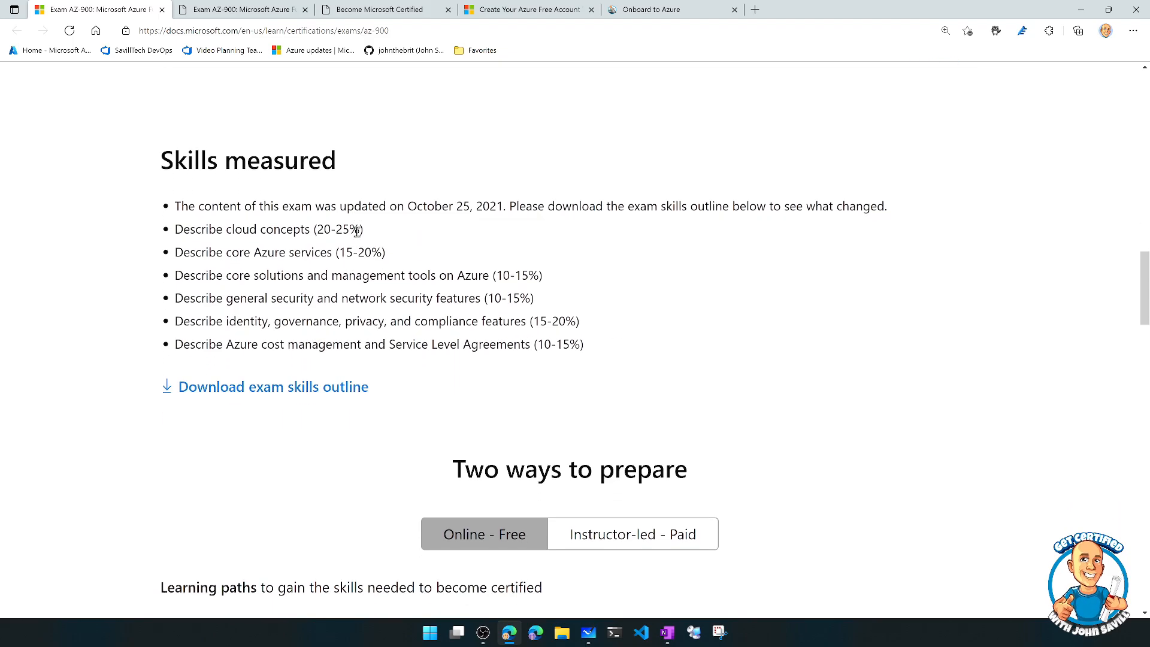
scroll(down, 3)
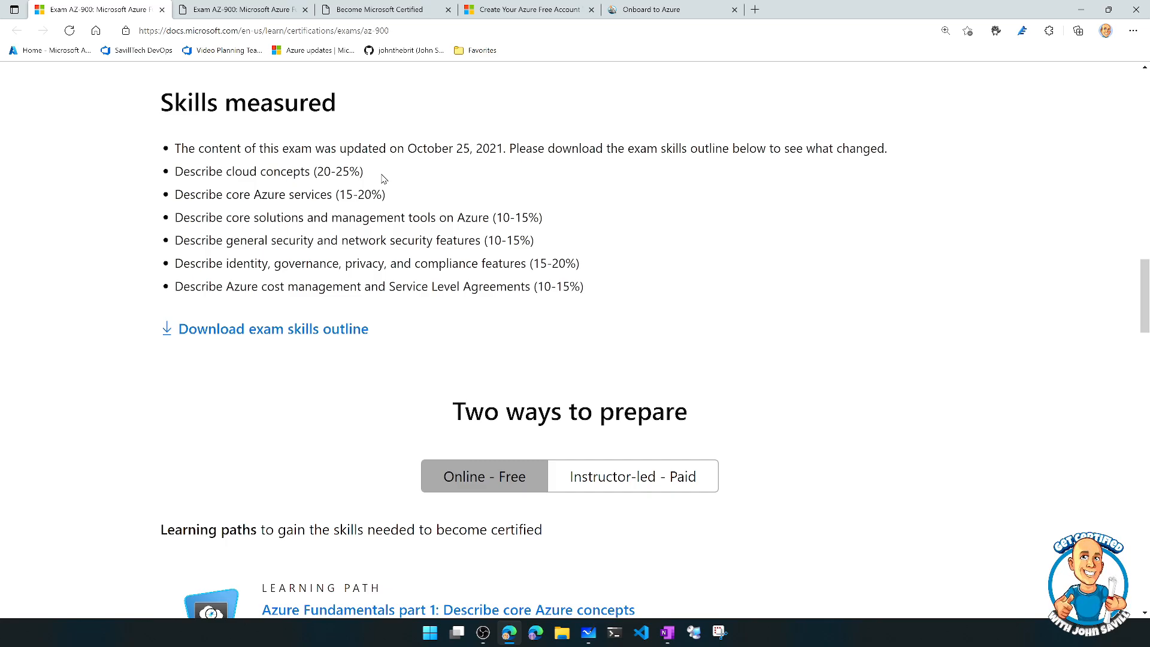
mouse_move(393, 178)
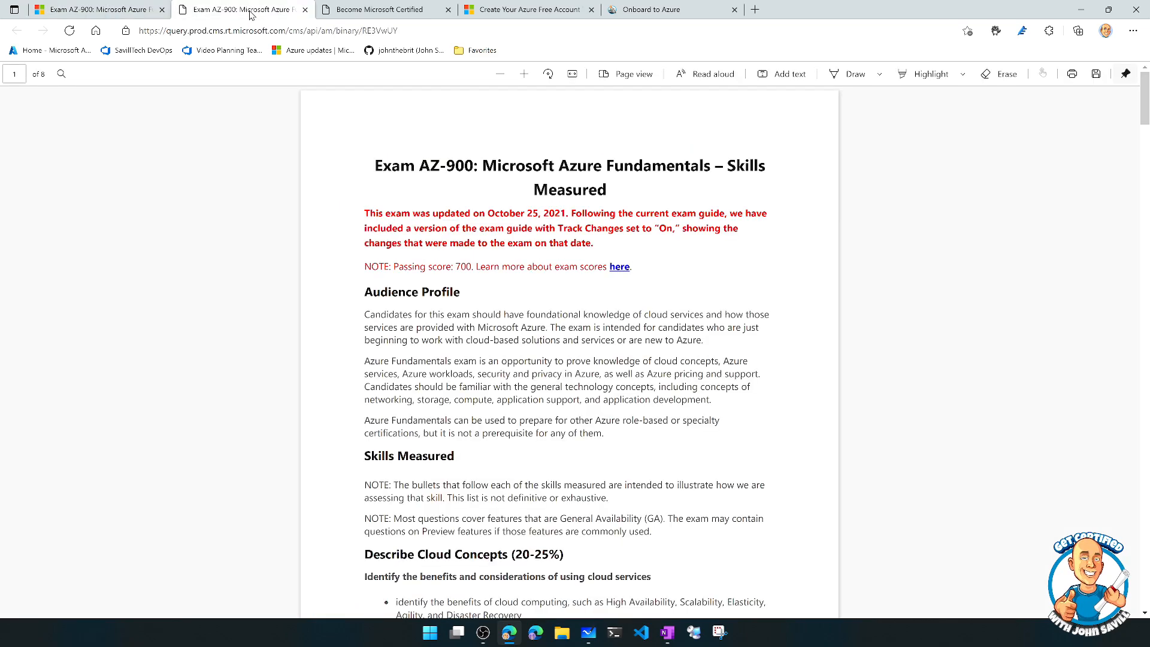
scroll(down, 3)
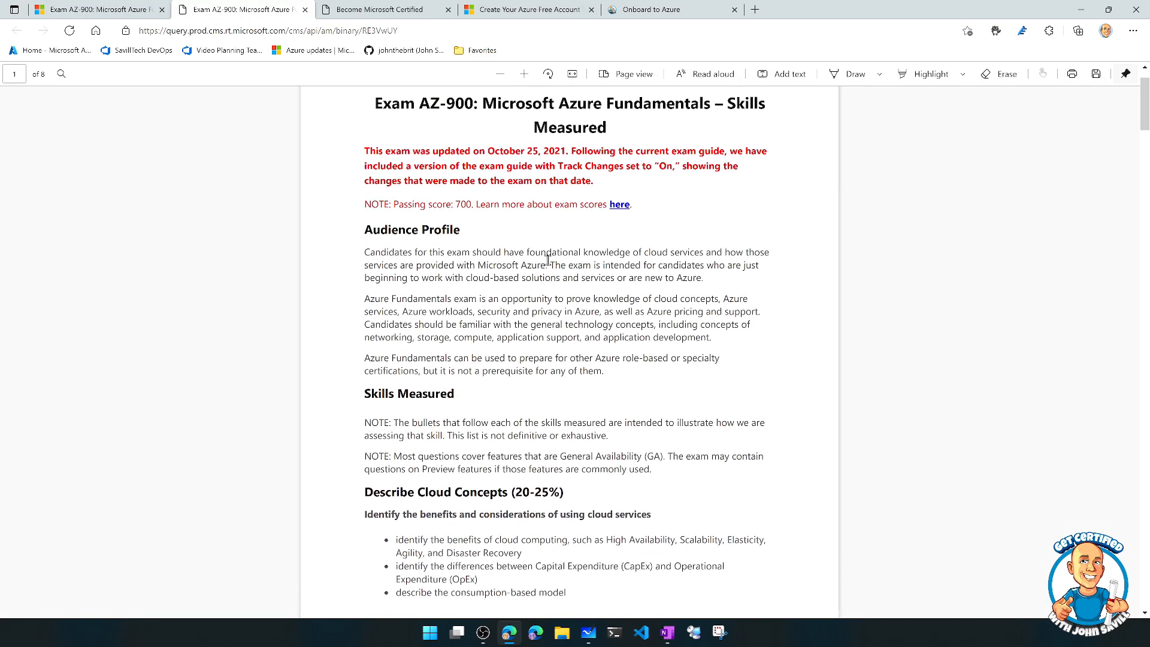
scroll(down, 3)
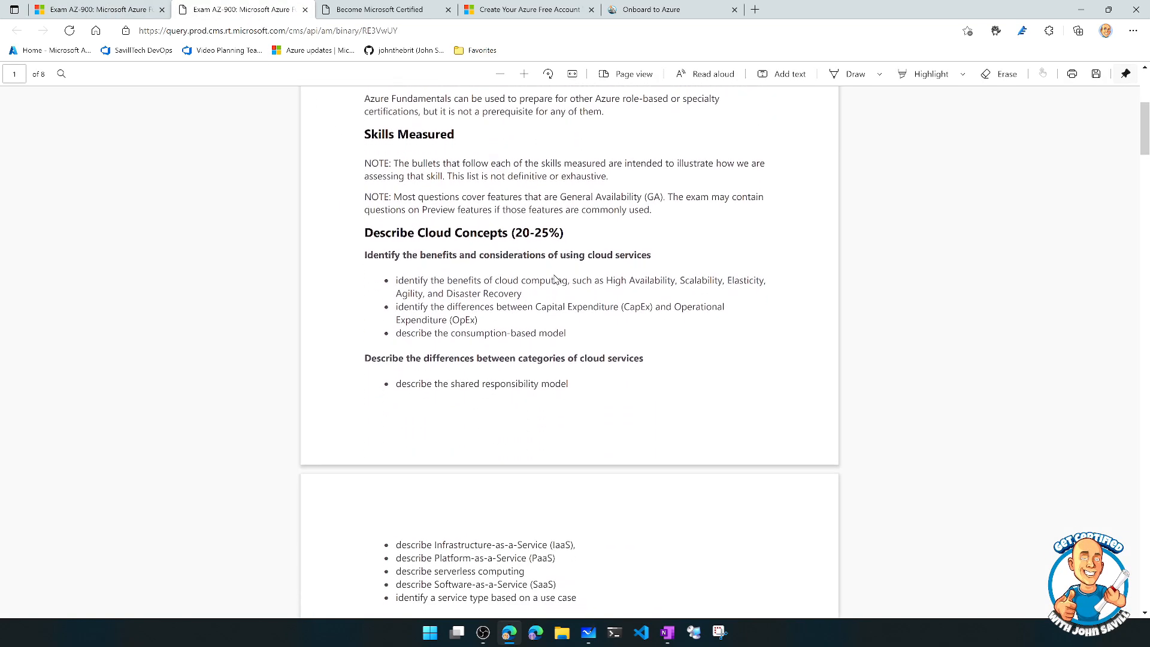
scroll(down, 3)
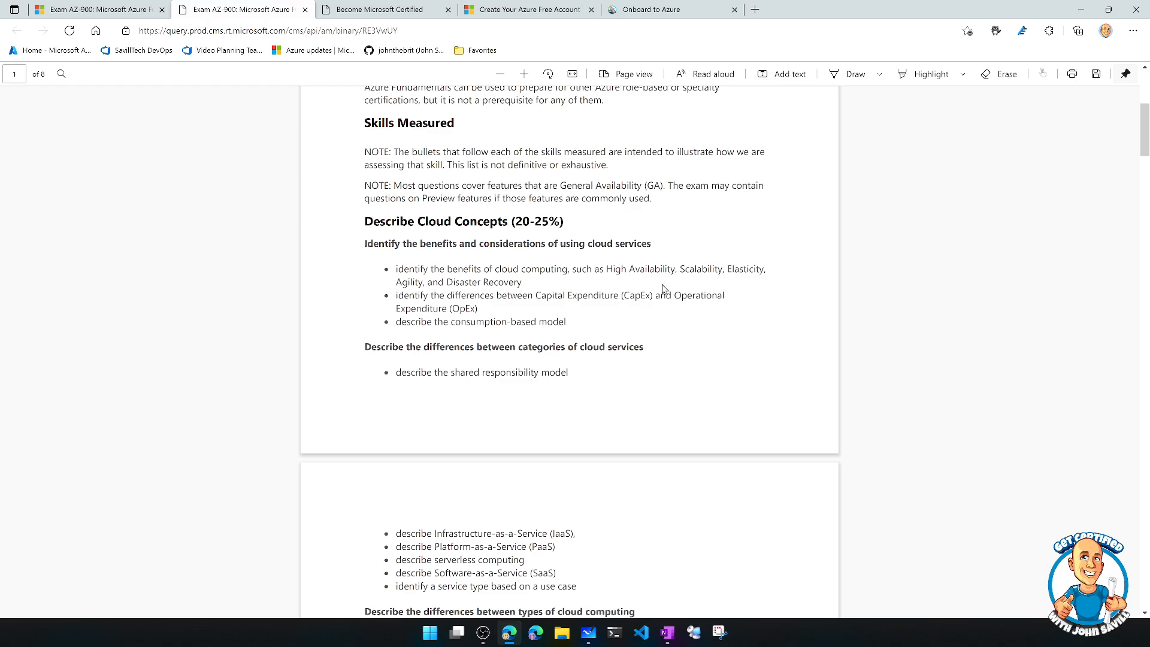
scroll(up, 3)
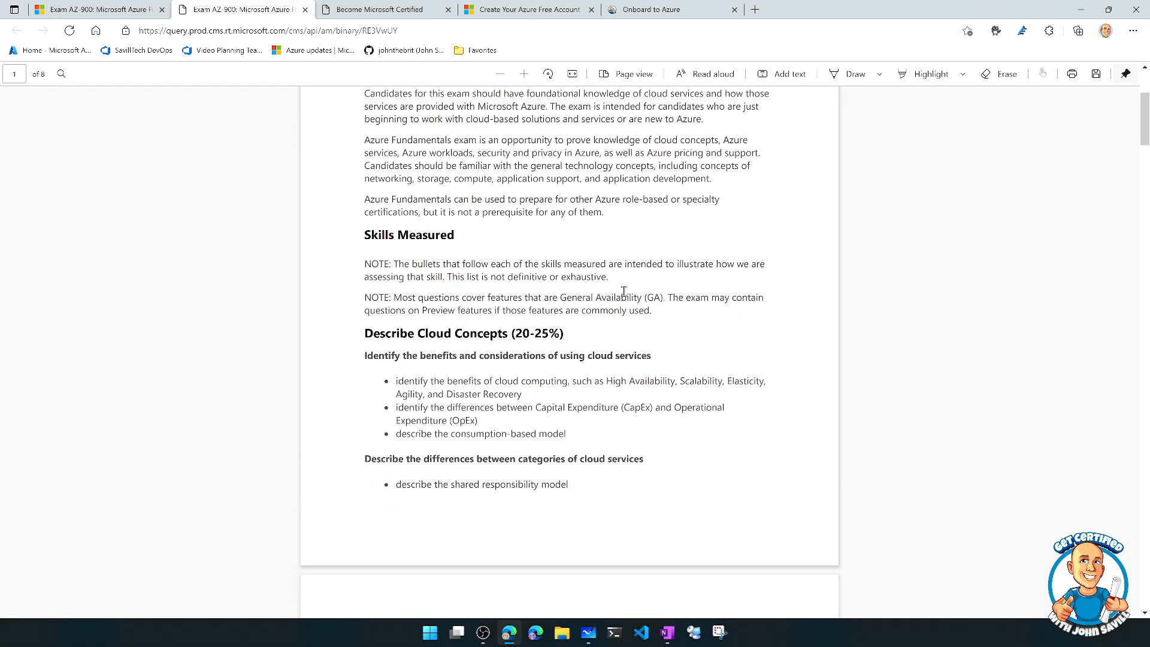
scroll(down, 3)
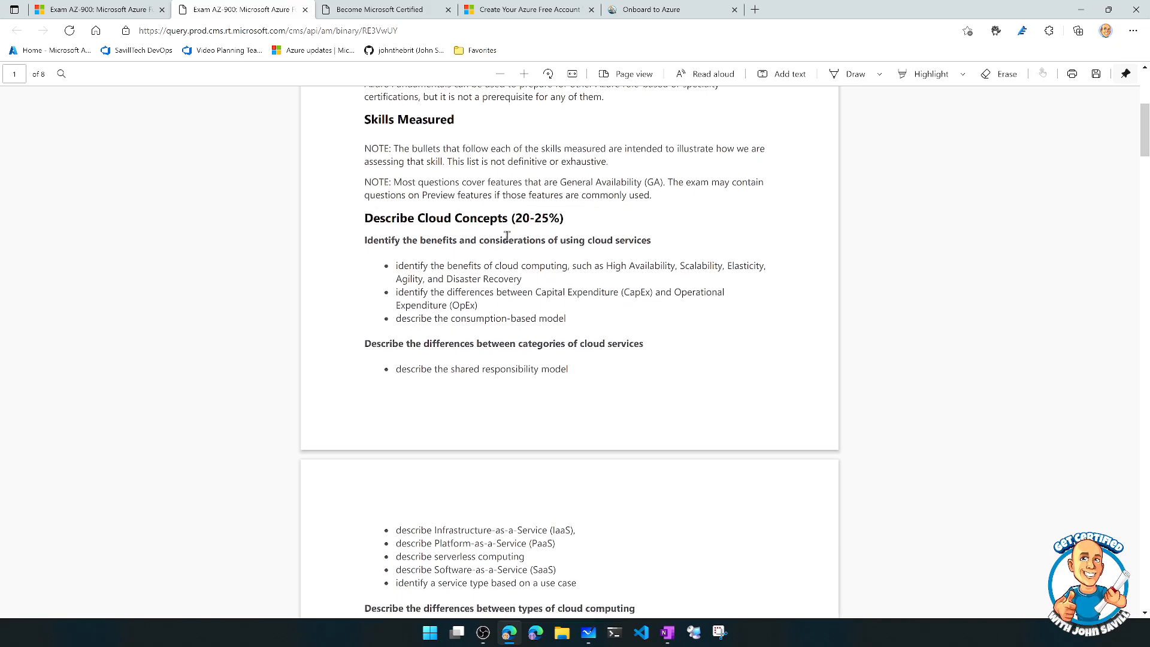
scroll(down, 3)
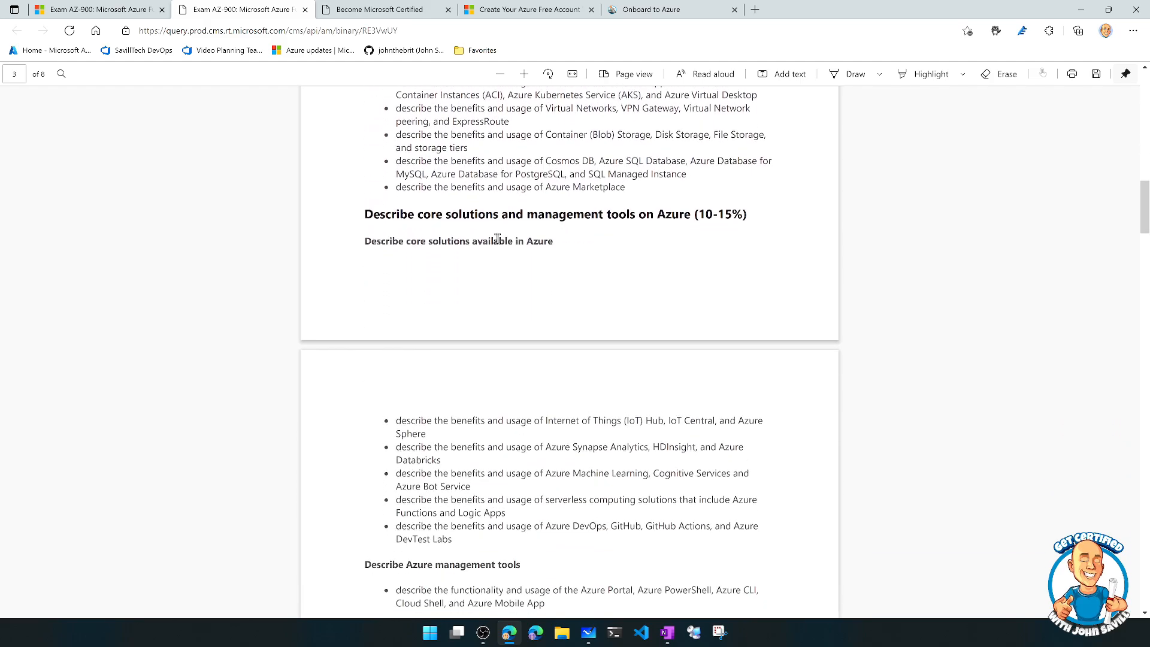
Step: Return to the AZ-900 exam page tab and scroll down to the Two ways to prepare section
click(96, 9)
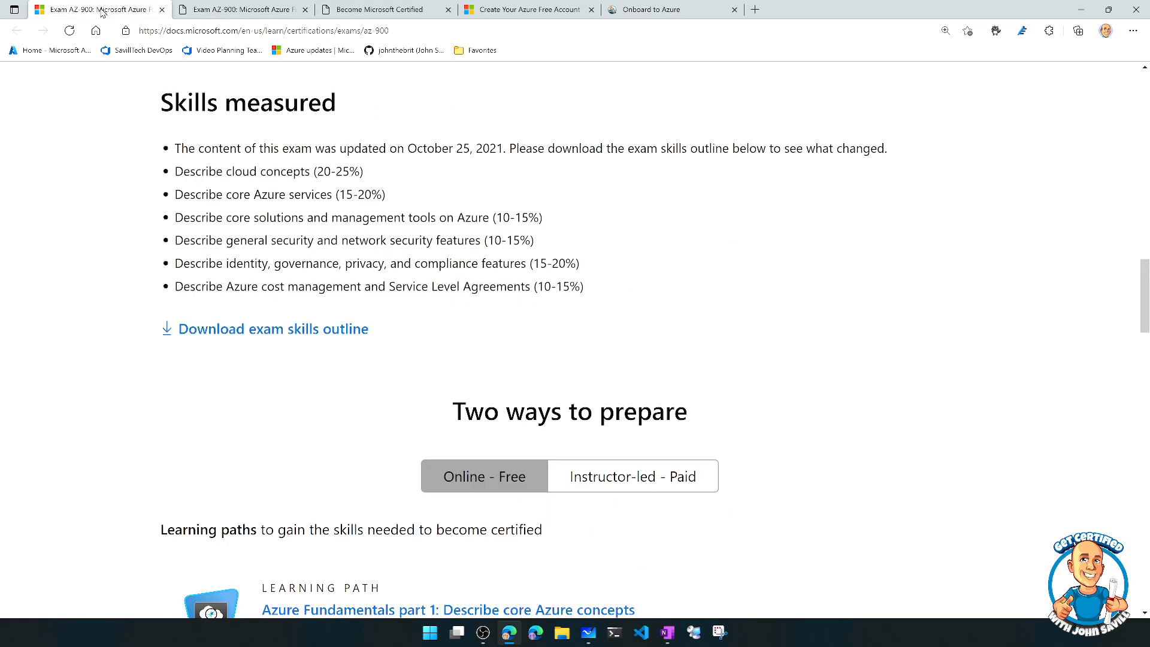
scroll(up, 3)
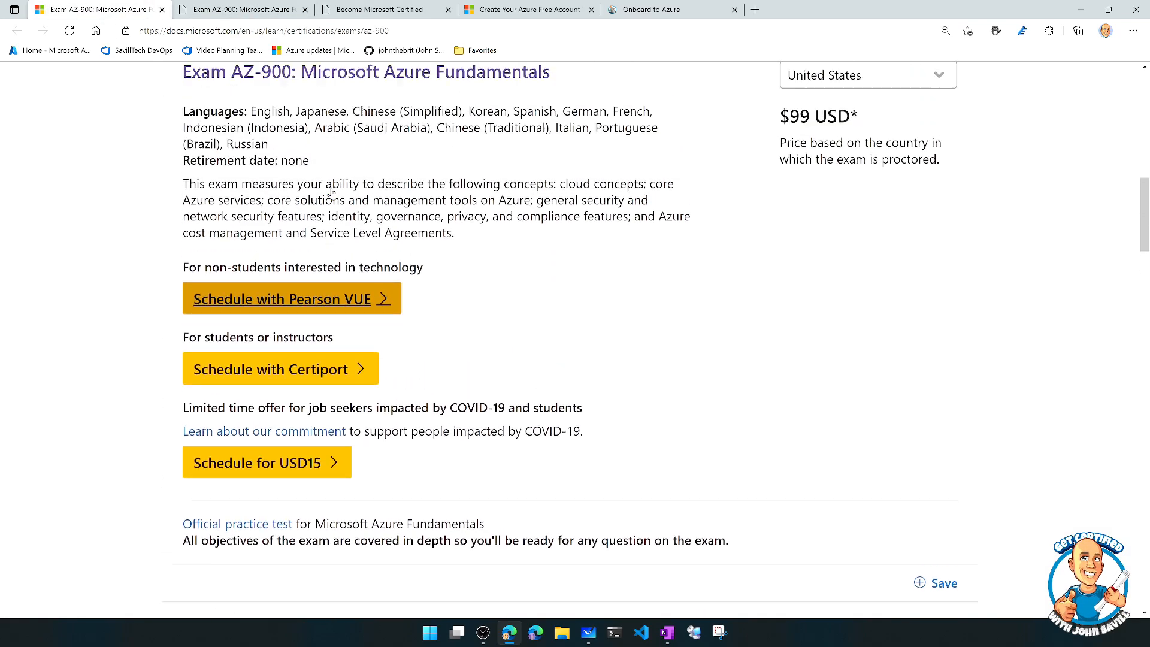
scroll(up, 3)
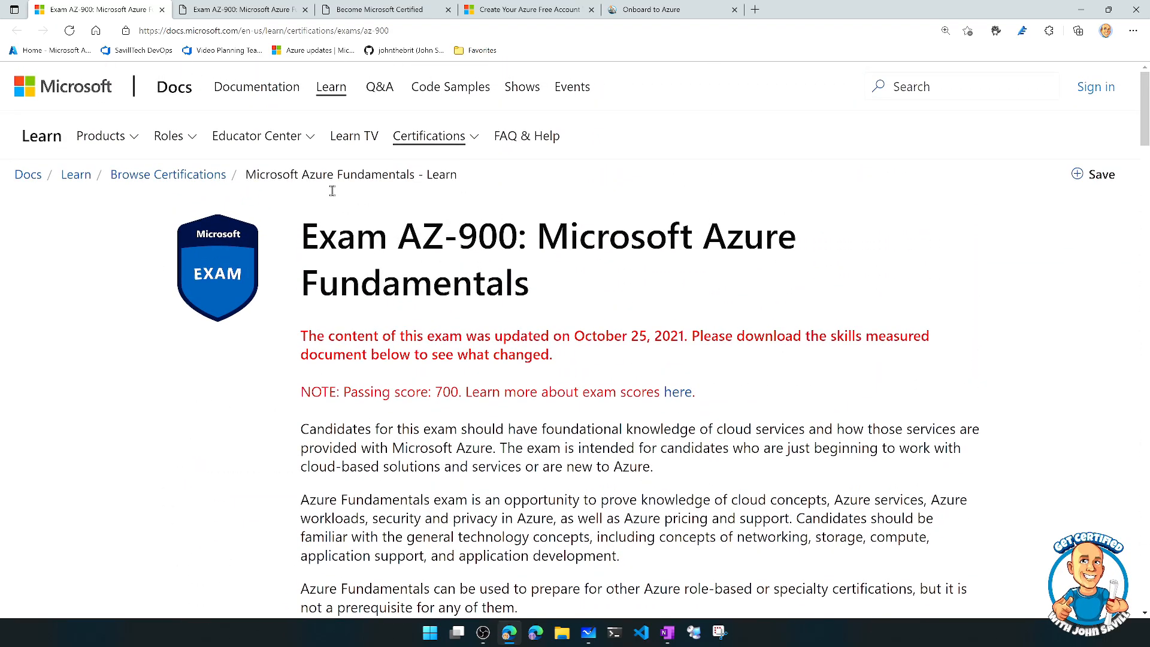
scroll(down, 3)
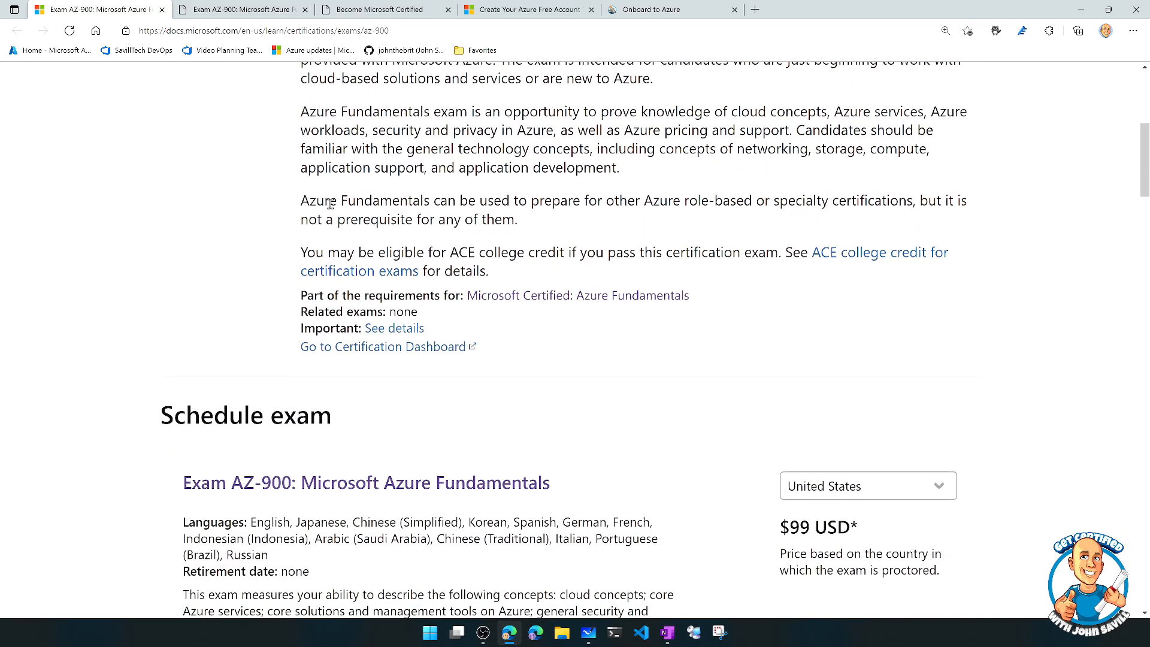
scroll(down, 3)
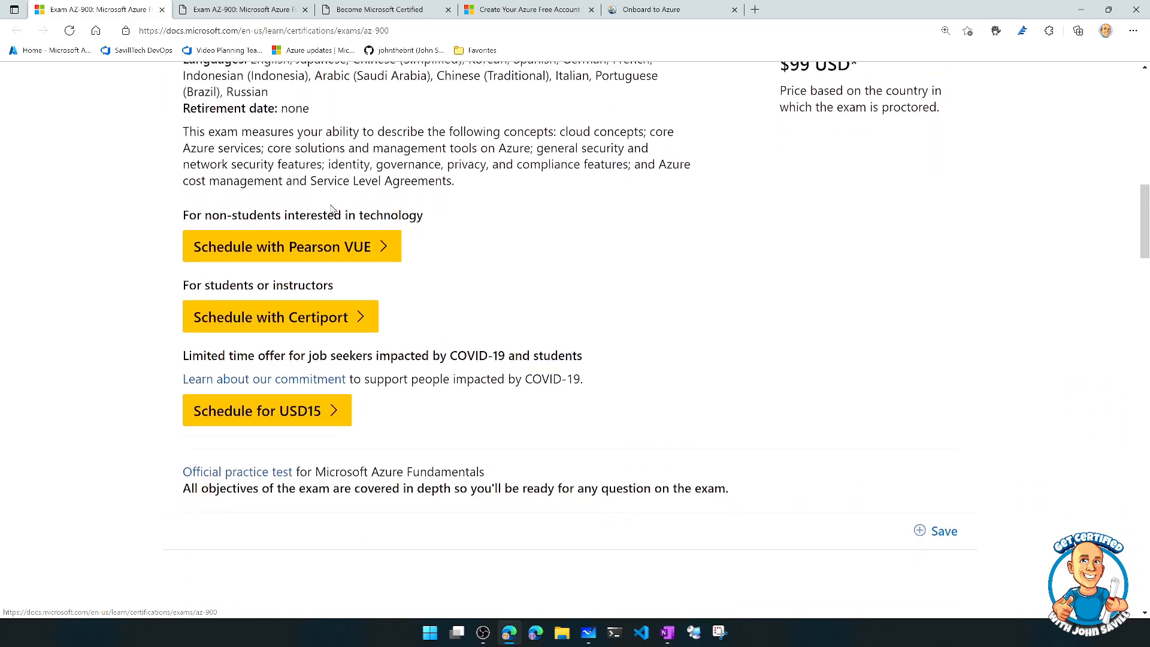
scroll(down, 3)
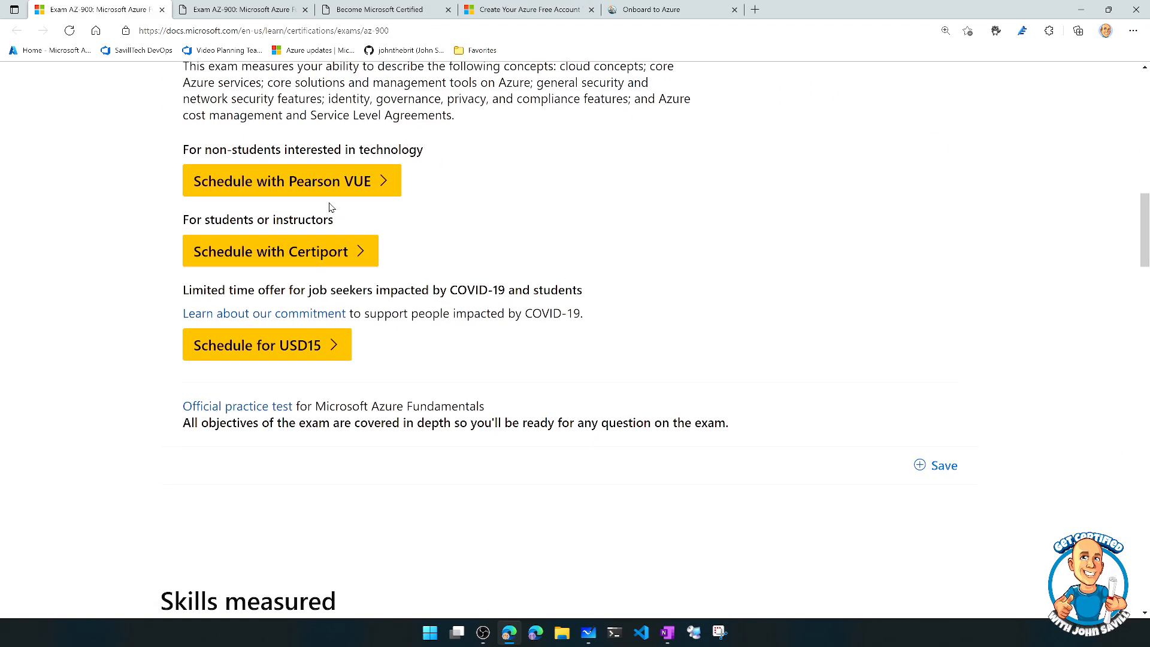
scroll(down, 3)
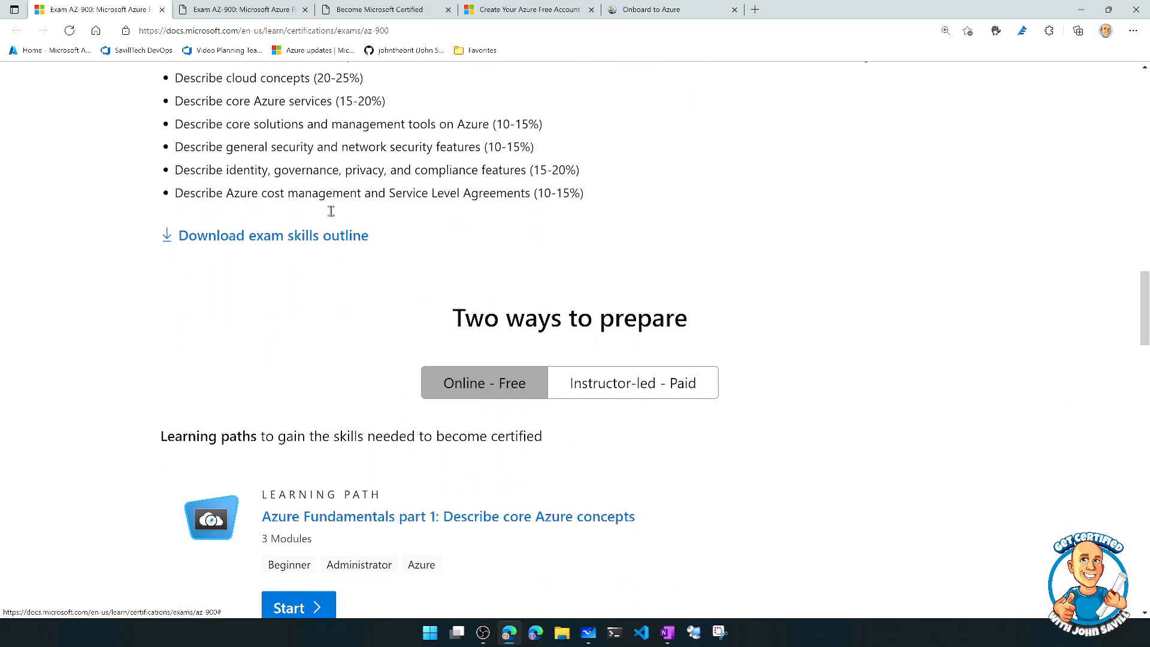
Step: Scroll through the free online learning paths, Azure Fundamentals parts 1 through 5
scroll(down, 3)
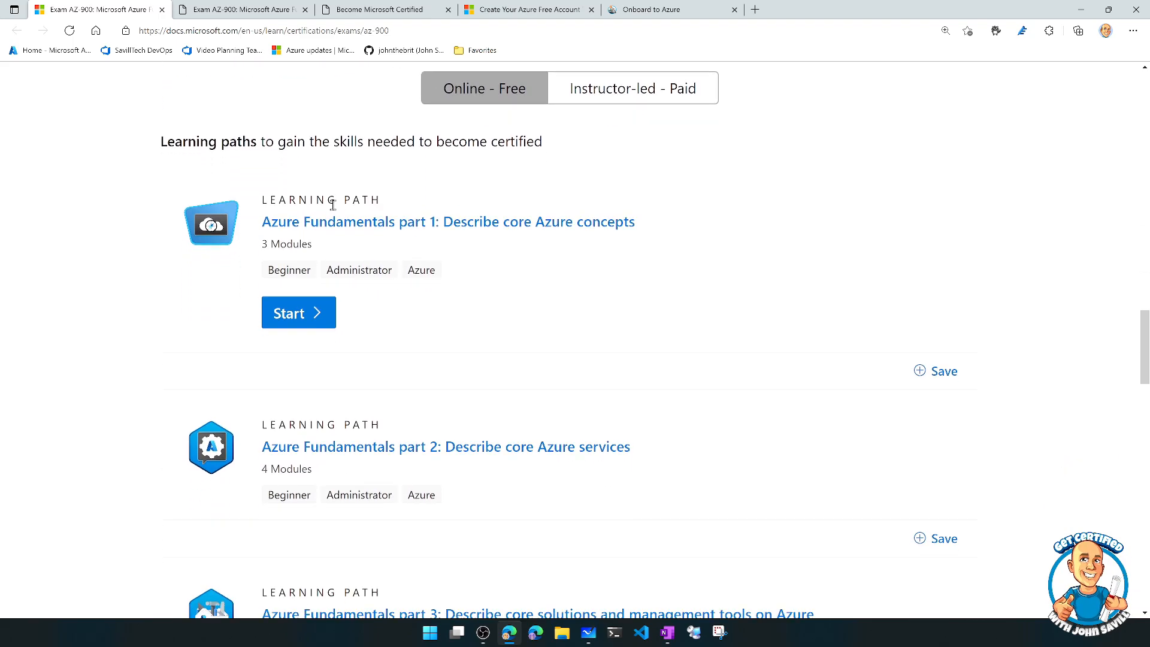
scroll(up, 3)
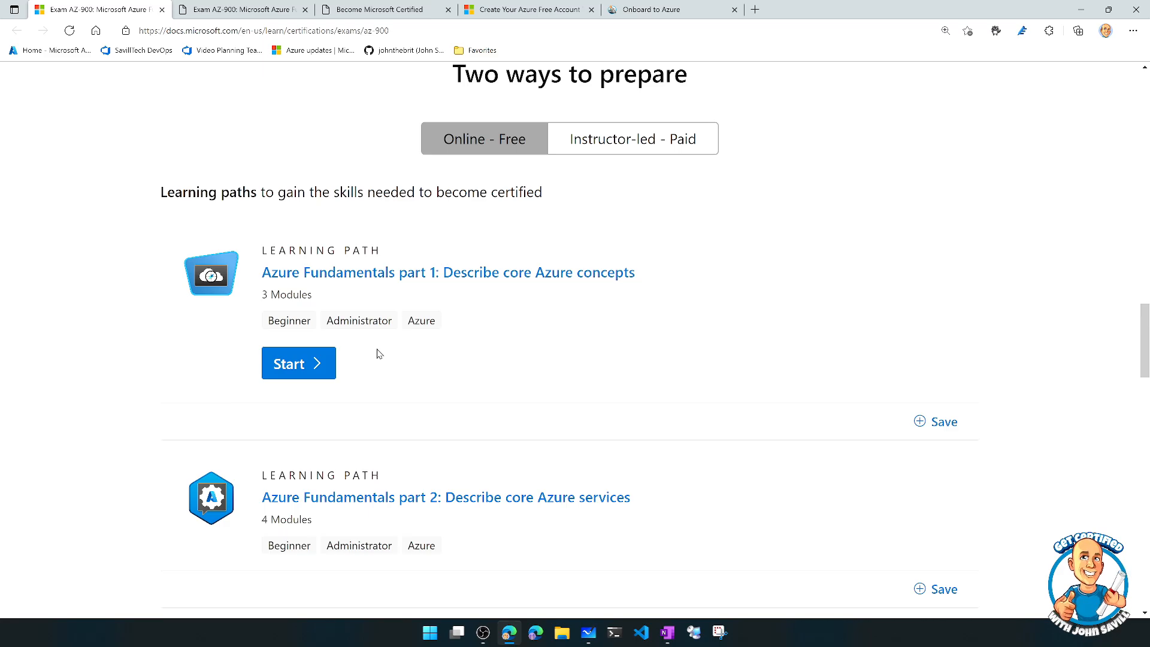
scroll(down, 3)
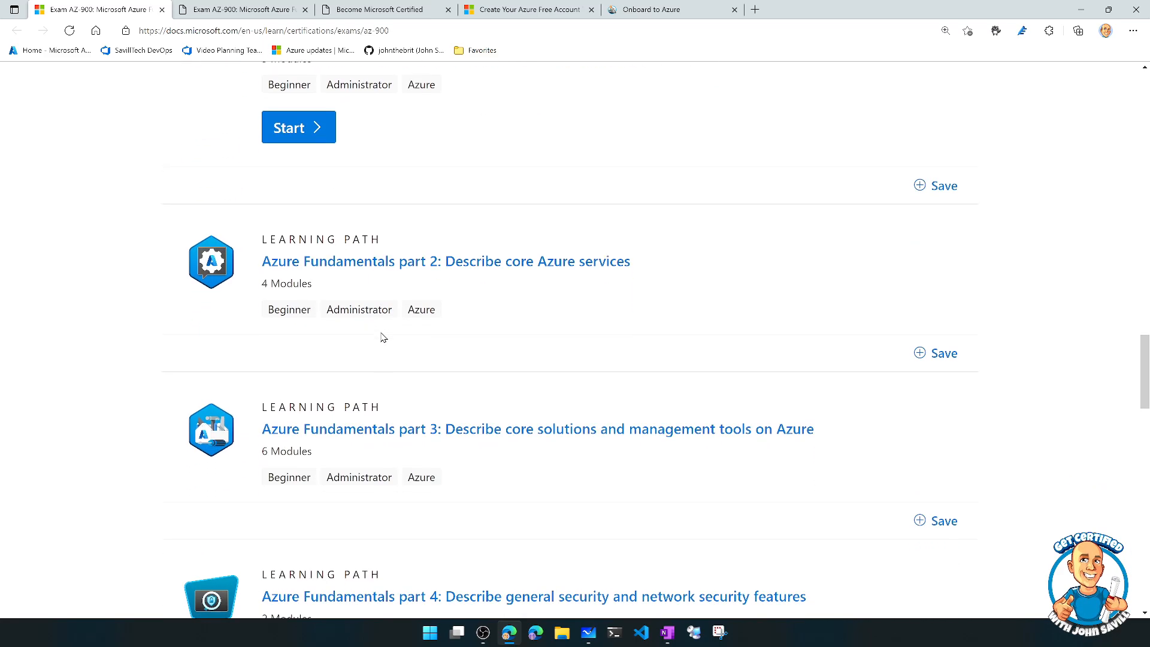
scroll(down, 3)
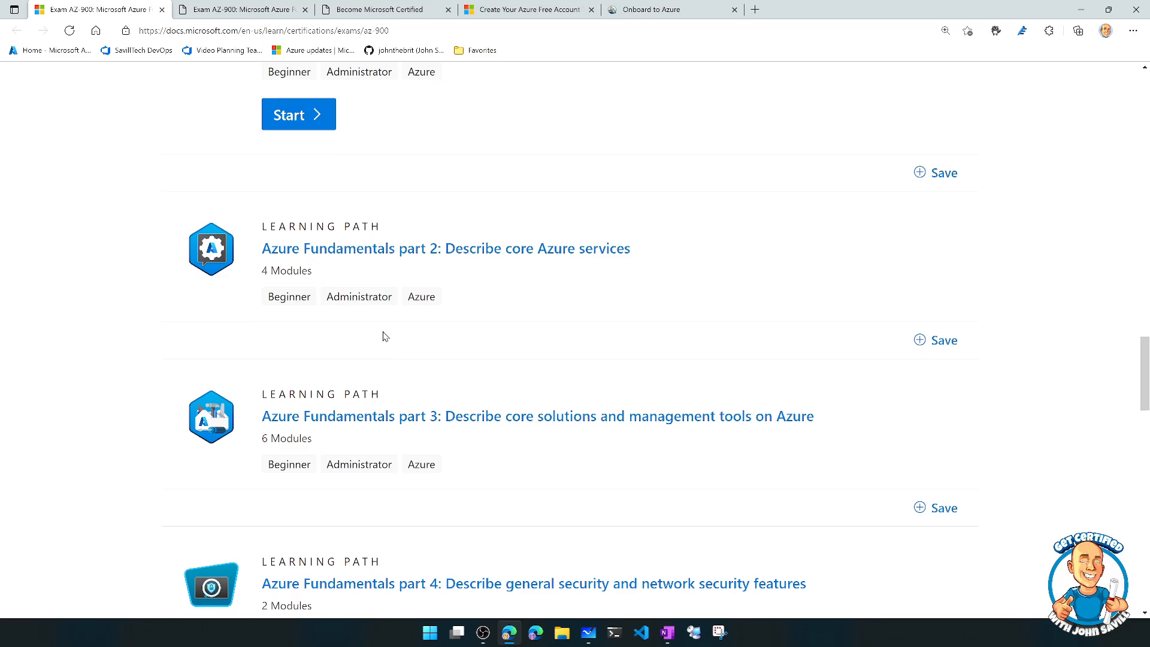
scroll(down, 3)
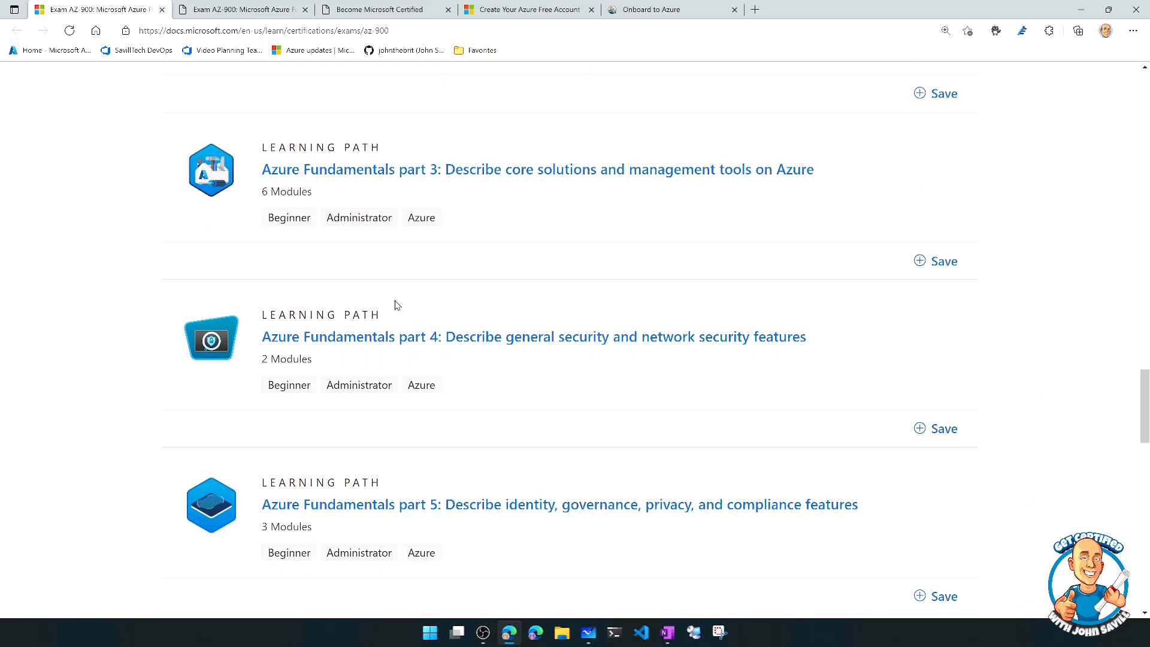
scroll(down, 3)
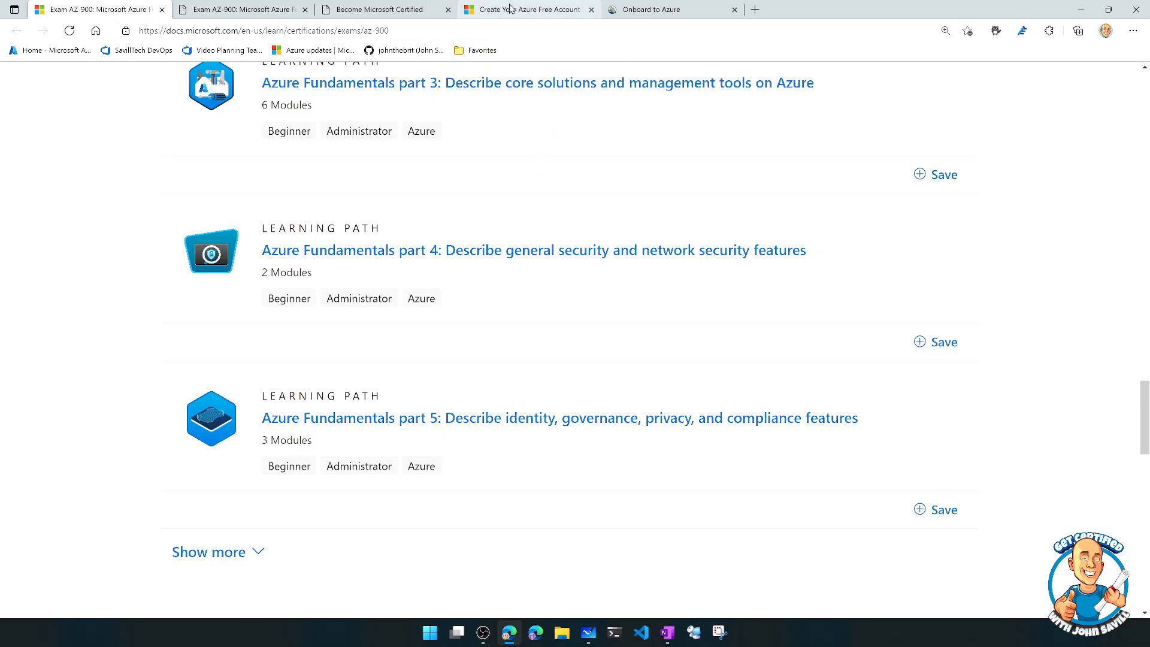
Step: Switch to the Azure free account page and scroll through the 12-month and always-free services
click(527, 8)
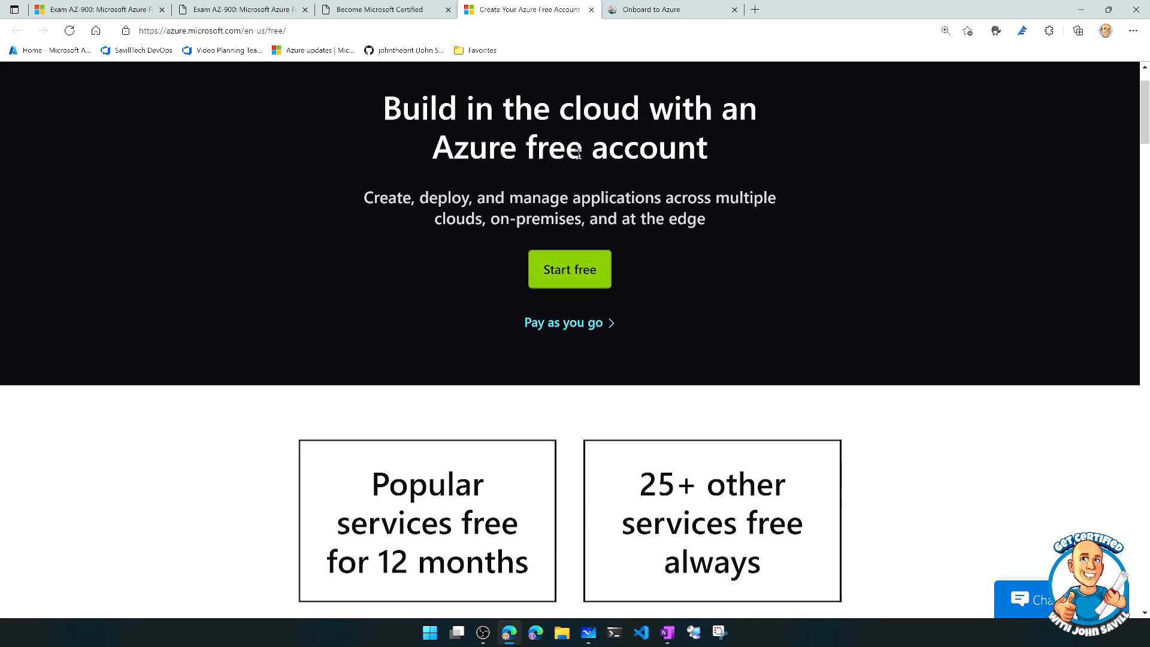
scroll(down, 3)
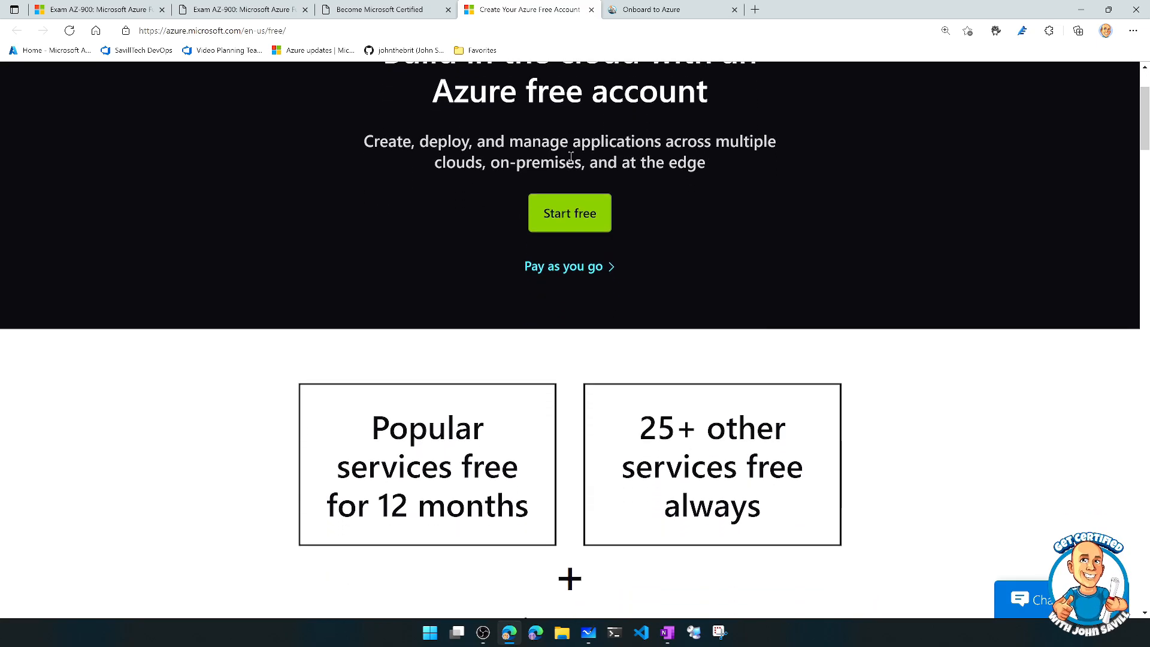
scroll(down, 3)
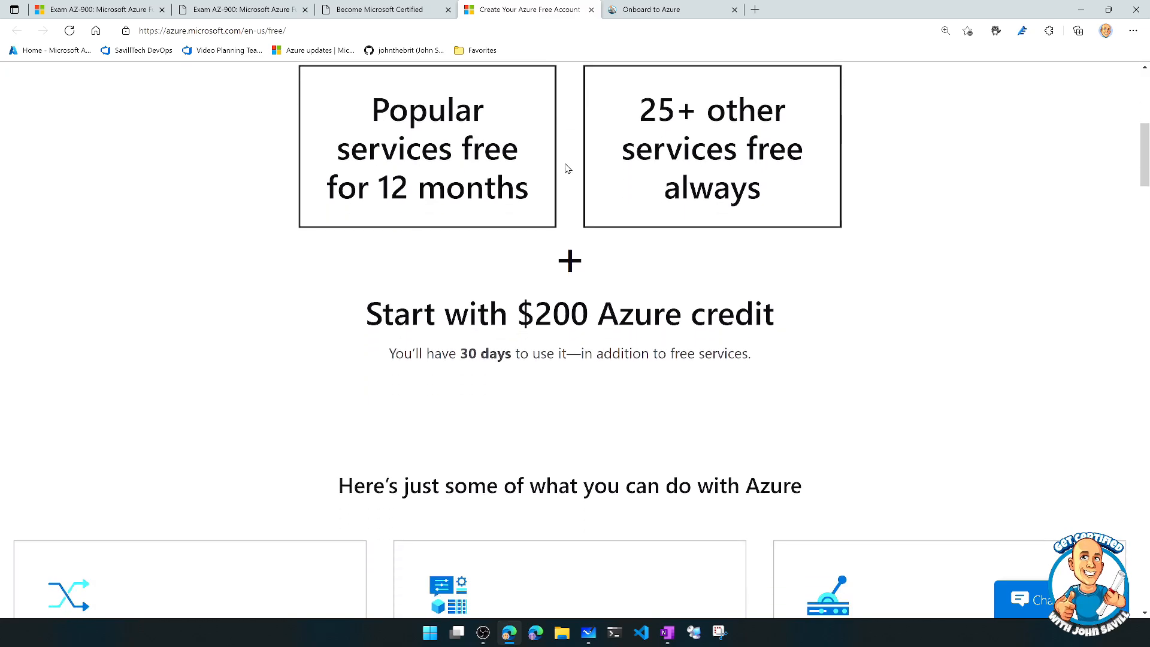
scroll(down, 3)
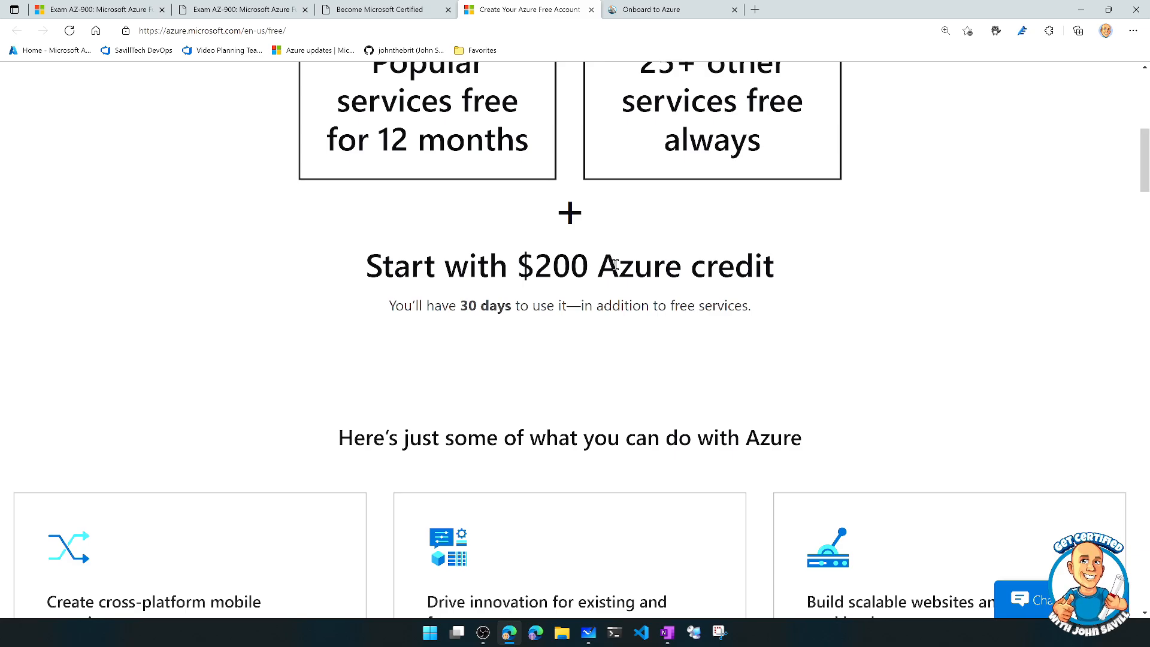
scroll(down, 3)
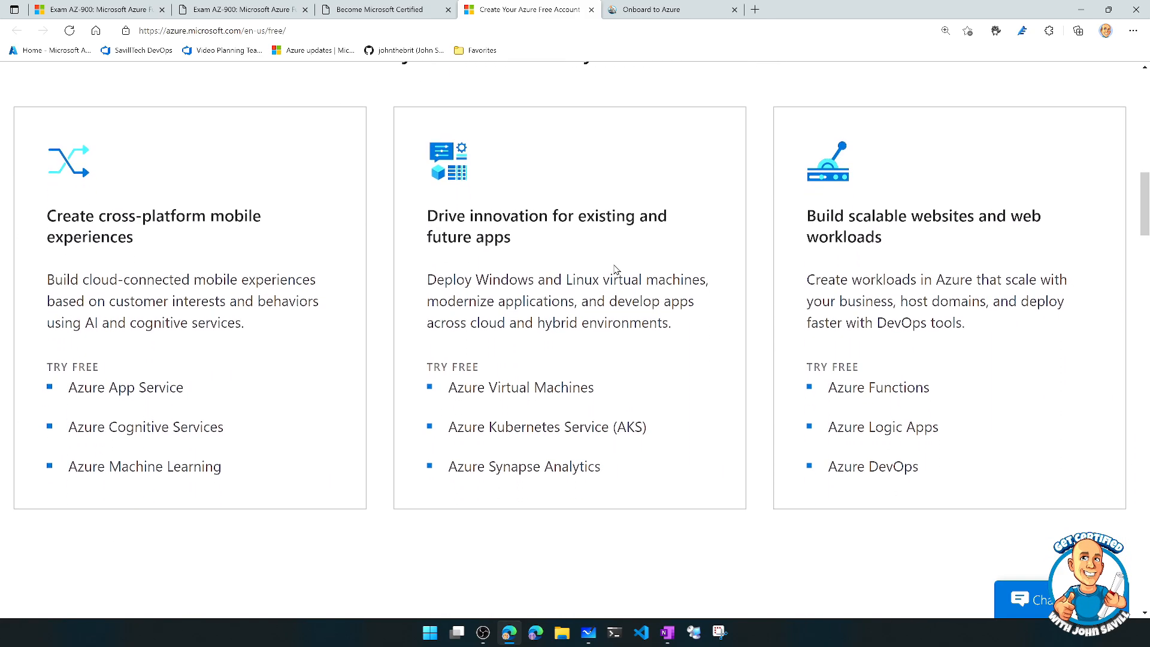
scroll(down, 3)
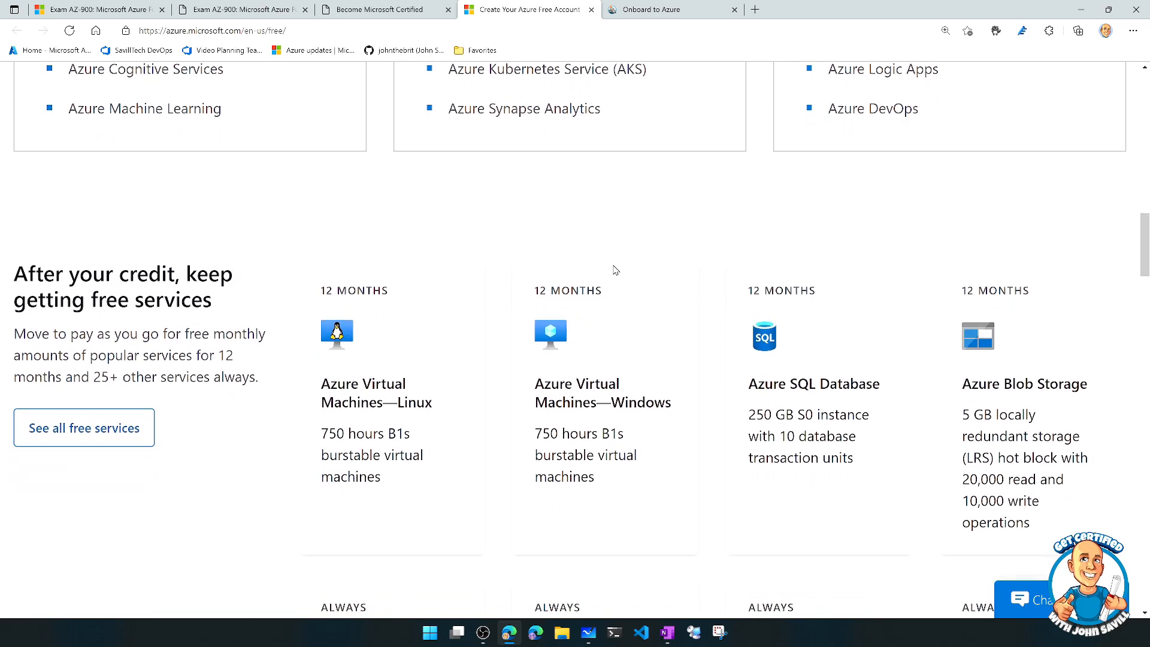
scroll(down, 3)
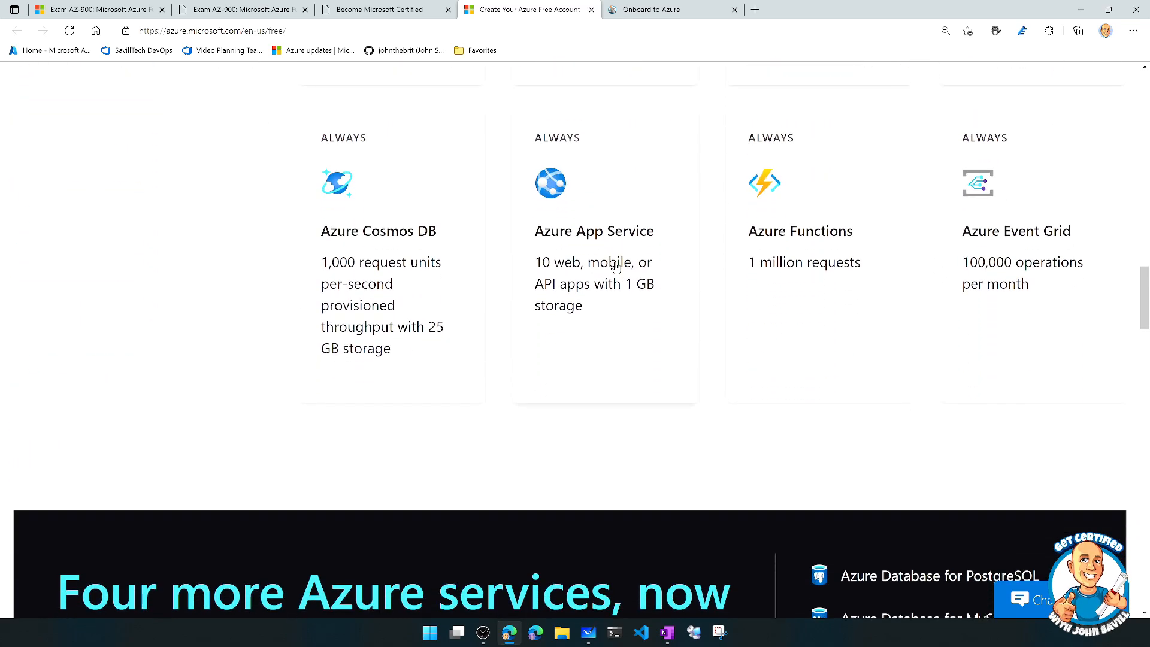
Step: Scroll back up to the $200 credit offer at the top of the free account page
scroll(up, 3)
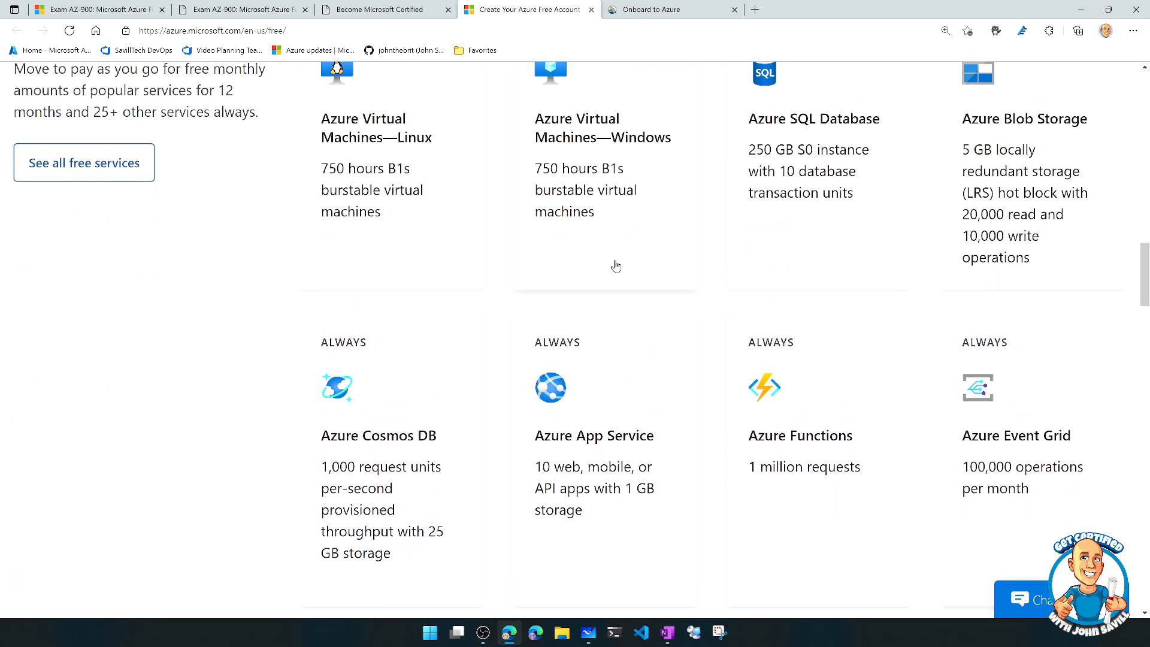
scroll(up, 3)
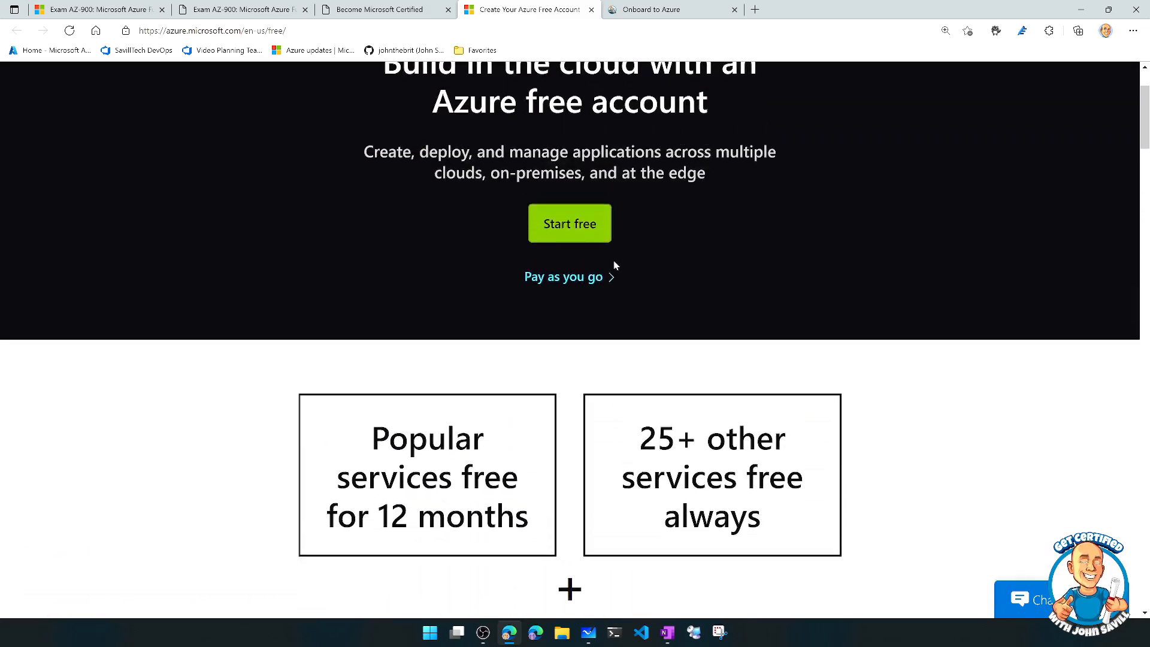
scroll(up, 3)
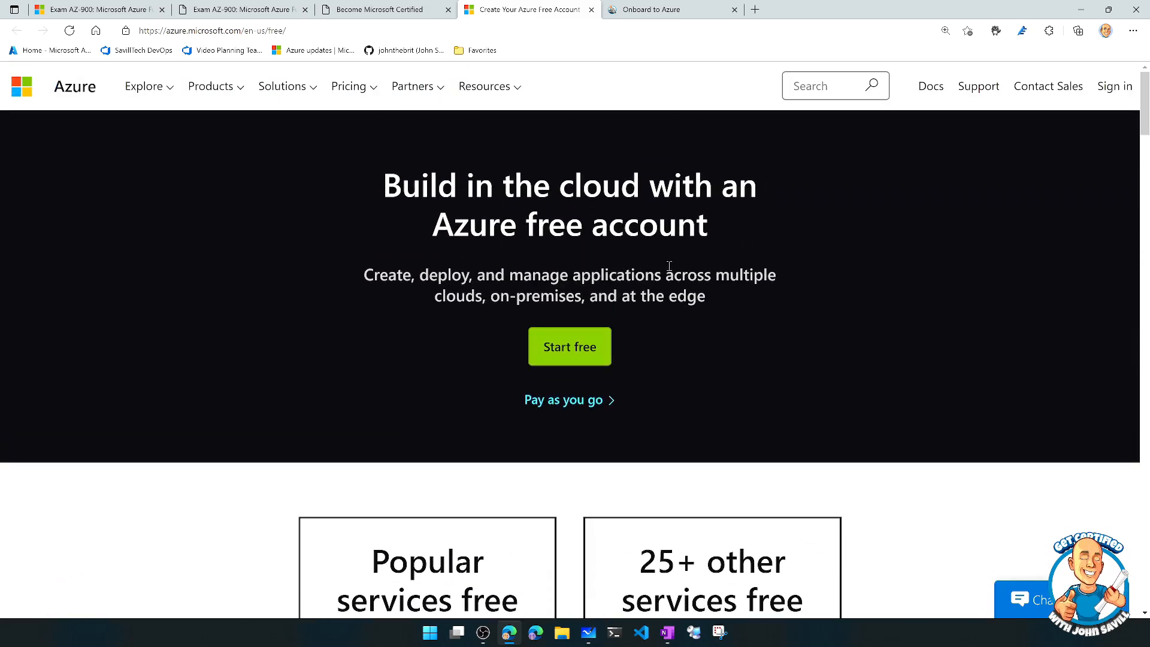
mouse_move(685, 266)
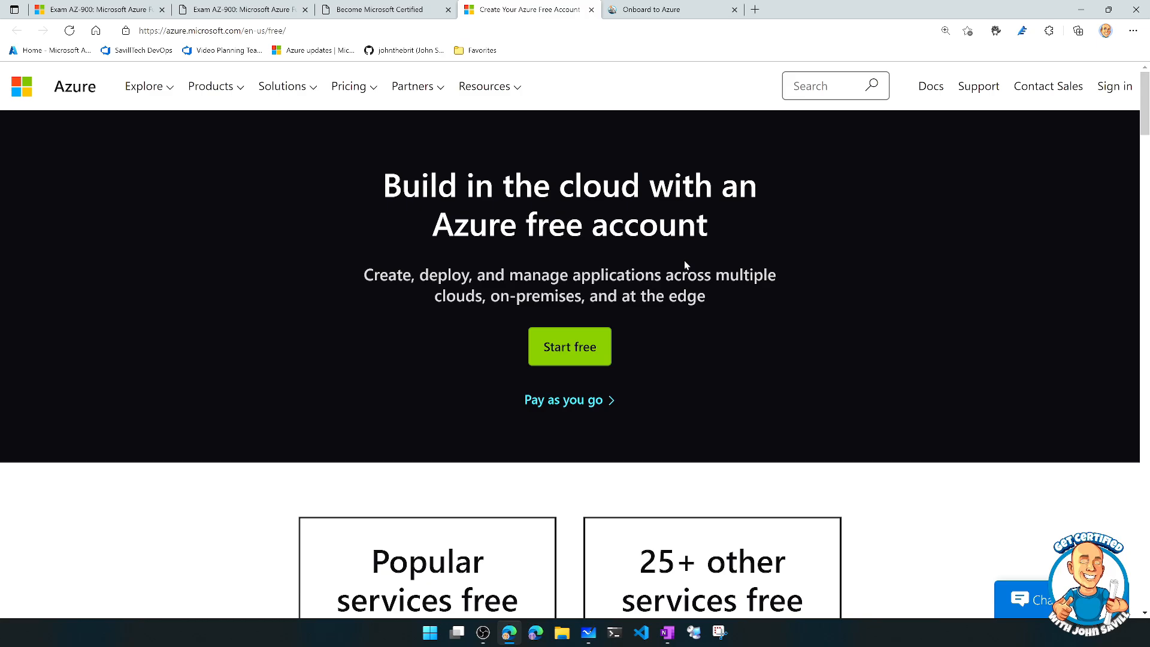
Step: Switch to the learn.onboardtoazure.com curated site and scroll into the Fundamentals resource cards
click(651, 10)
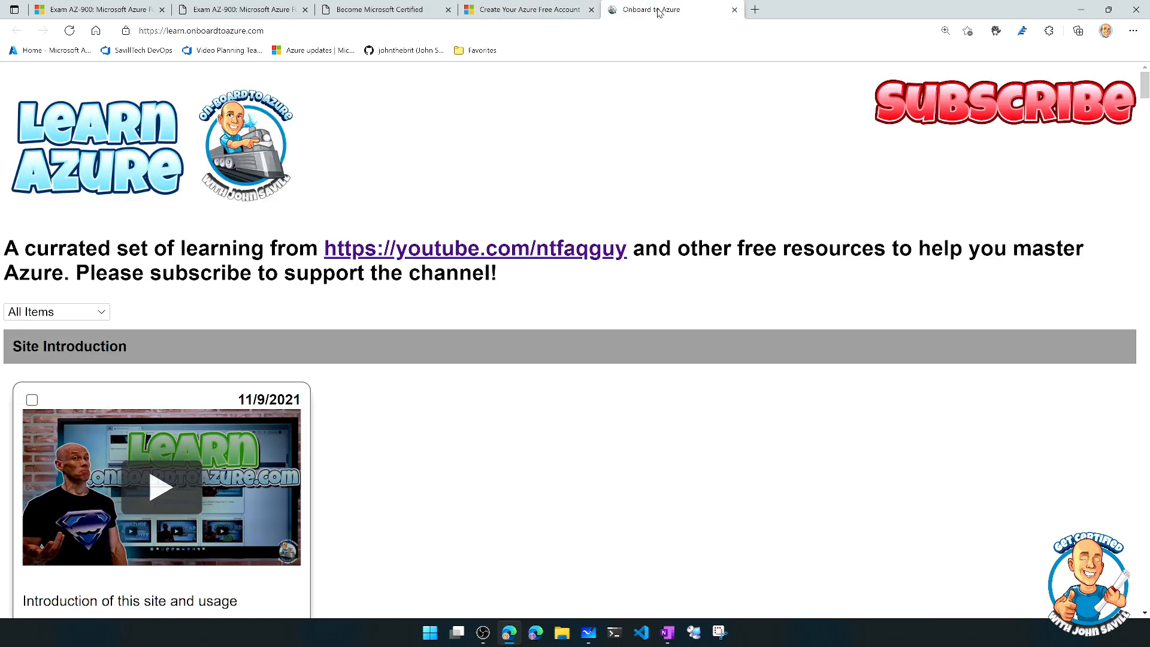
mouse_move(431, 146)
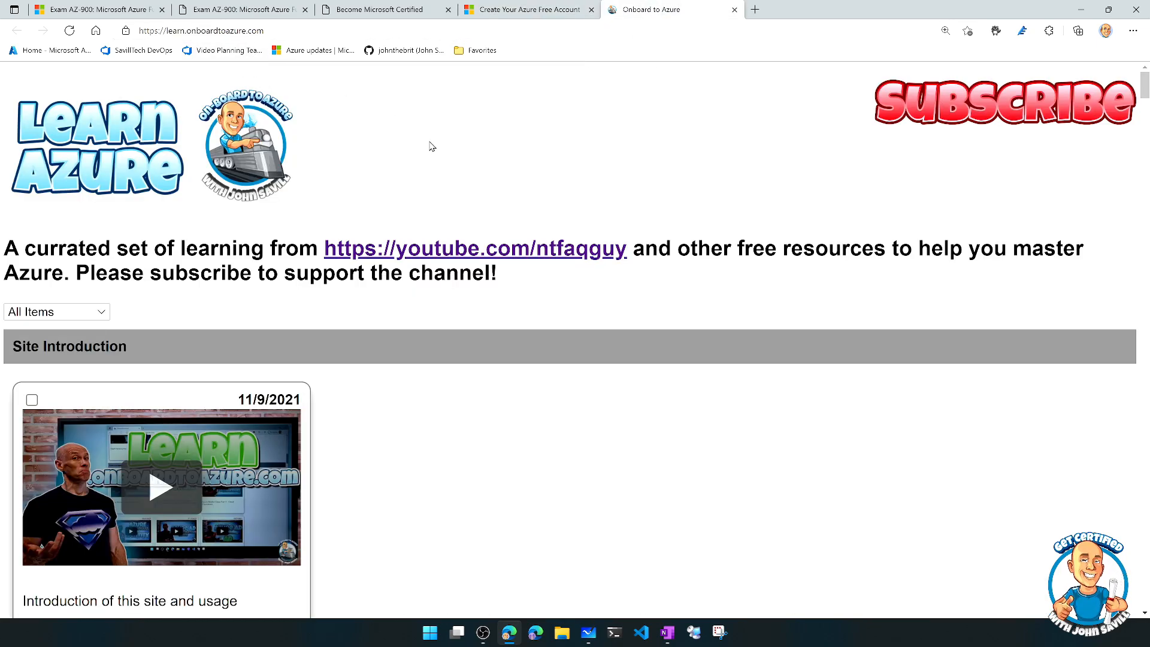
mouse_move(415, 139)
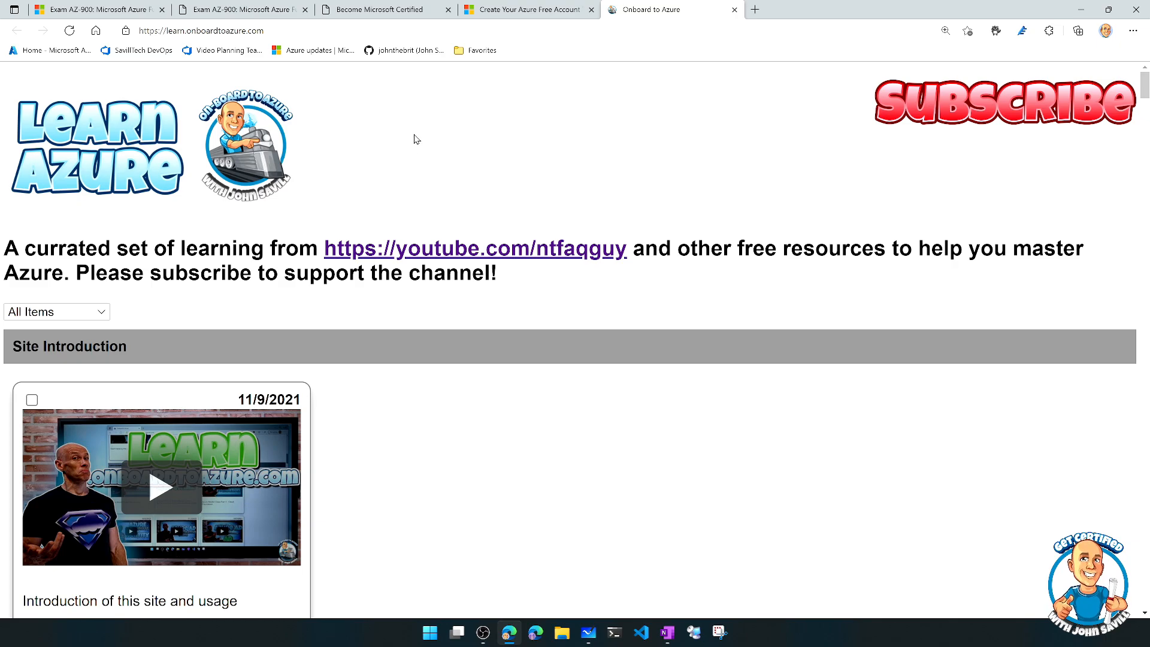
mouse_move(417, 153)
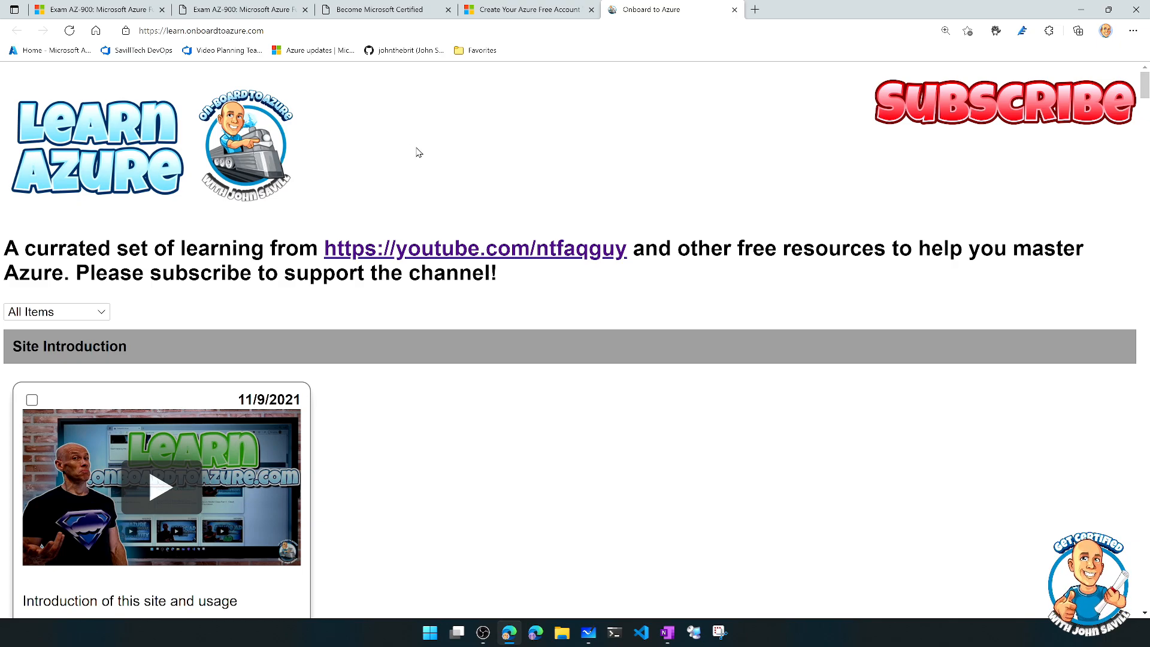
scroll(down, 3)
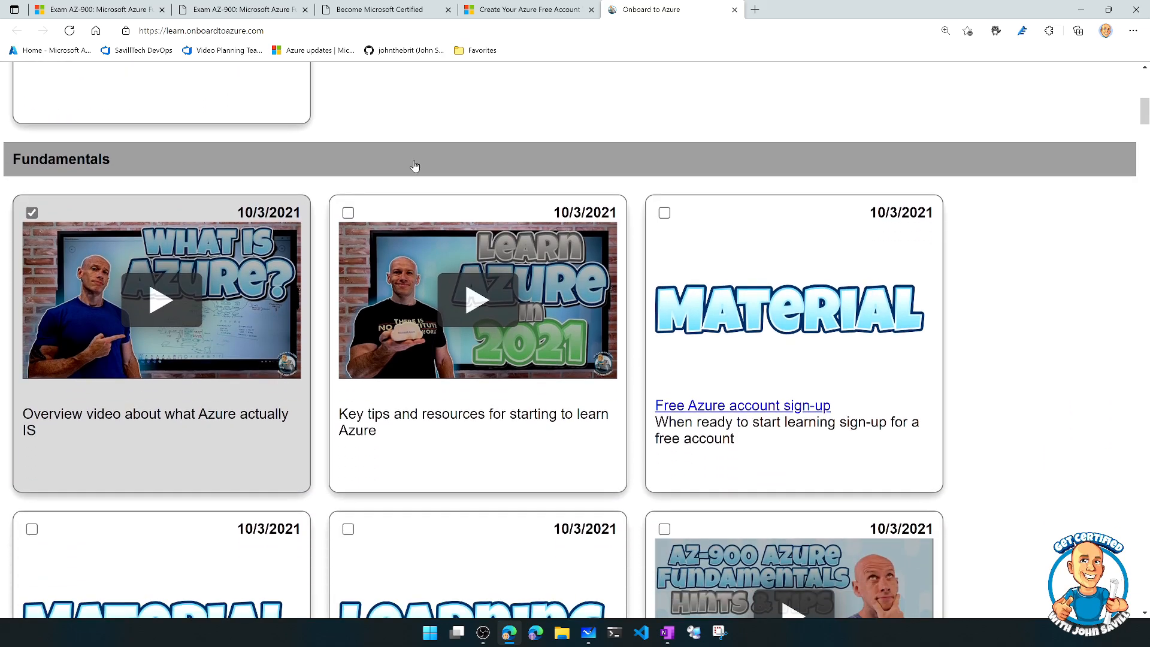
scroll(down, 3)
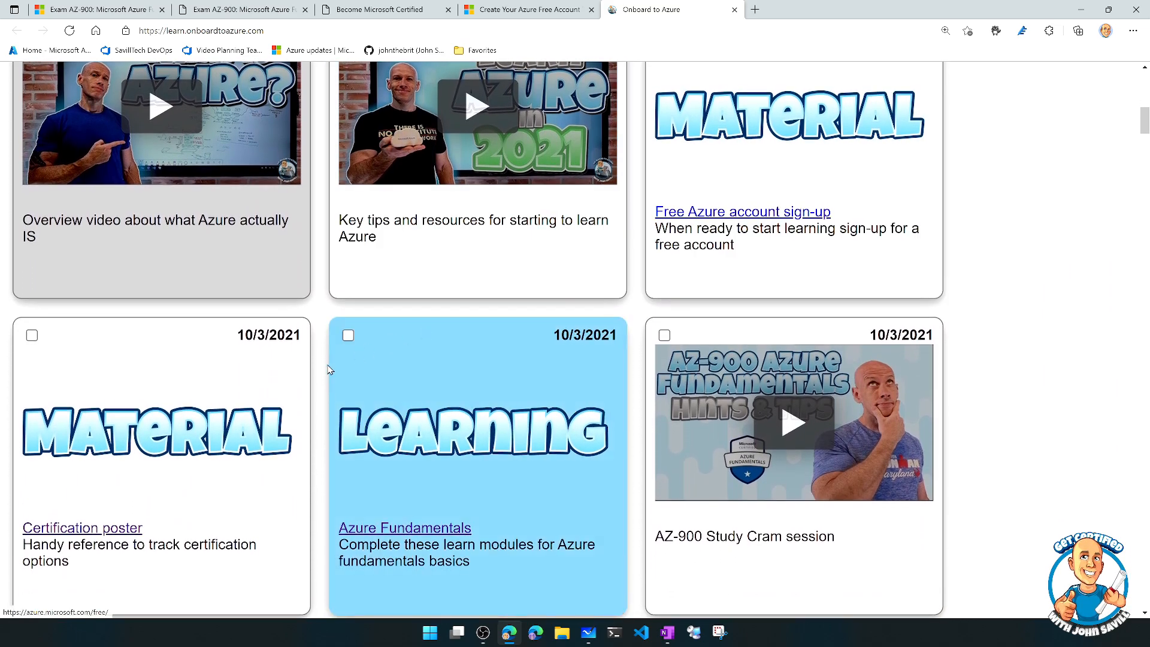
mouse_move(594, 409)
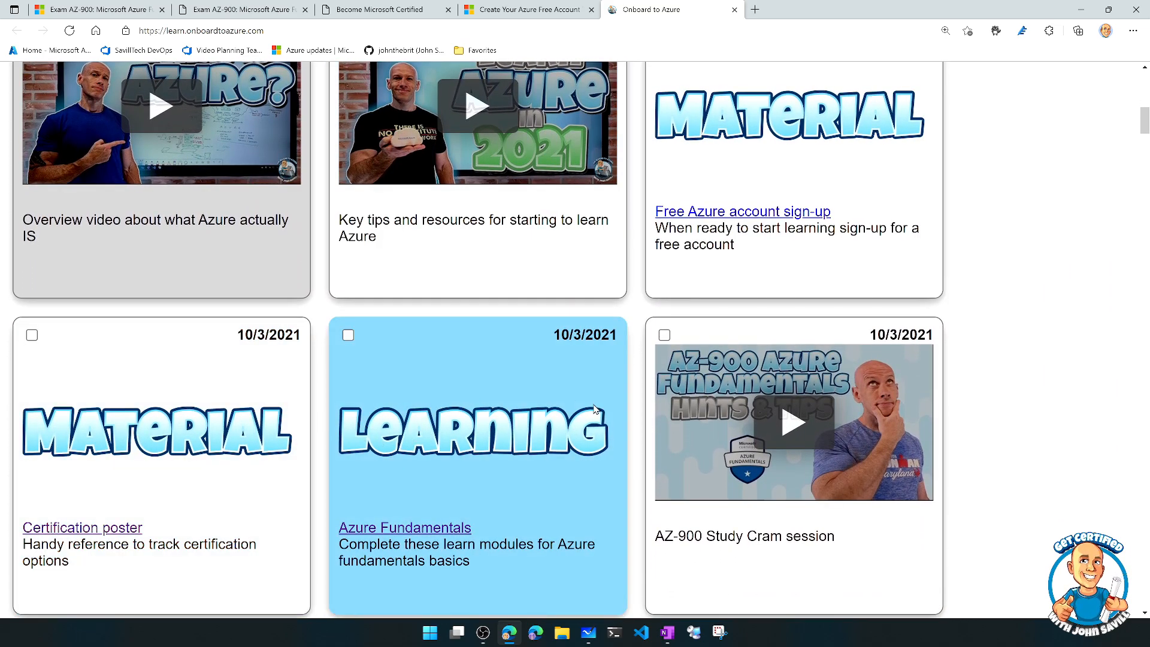
scroll(down, 3)
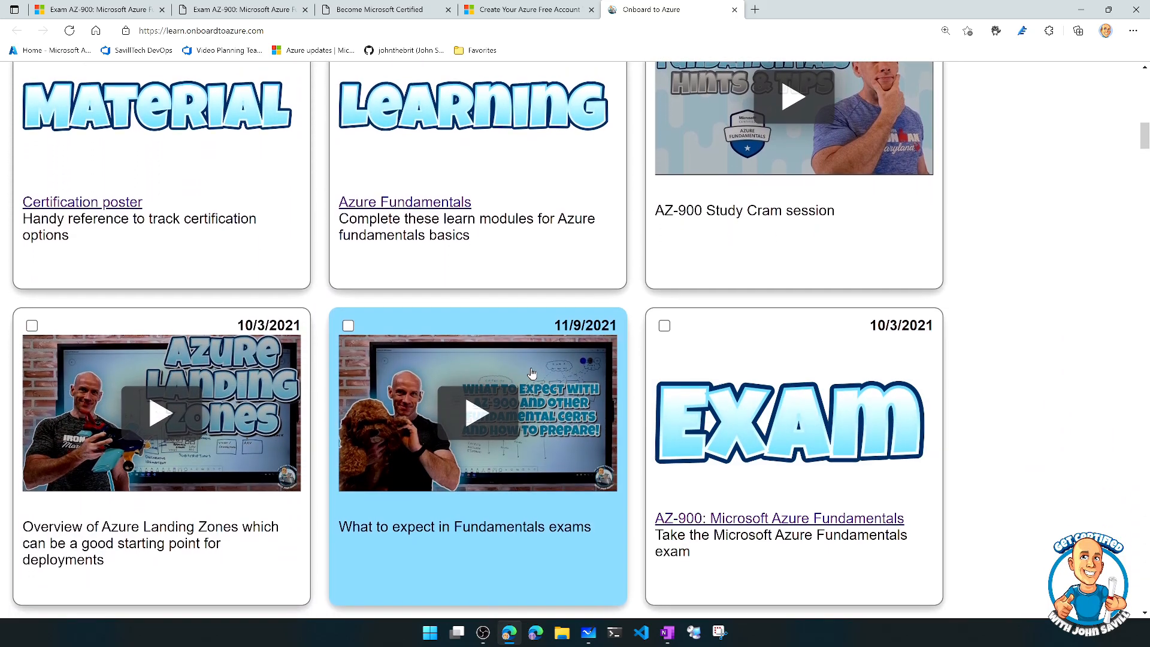
Step: Continue scrolling down through the Administration resource cards
scroll(down, 3)
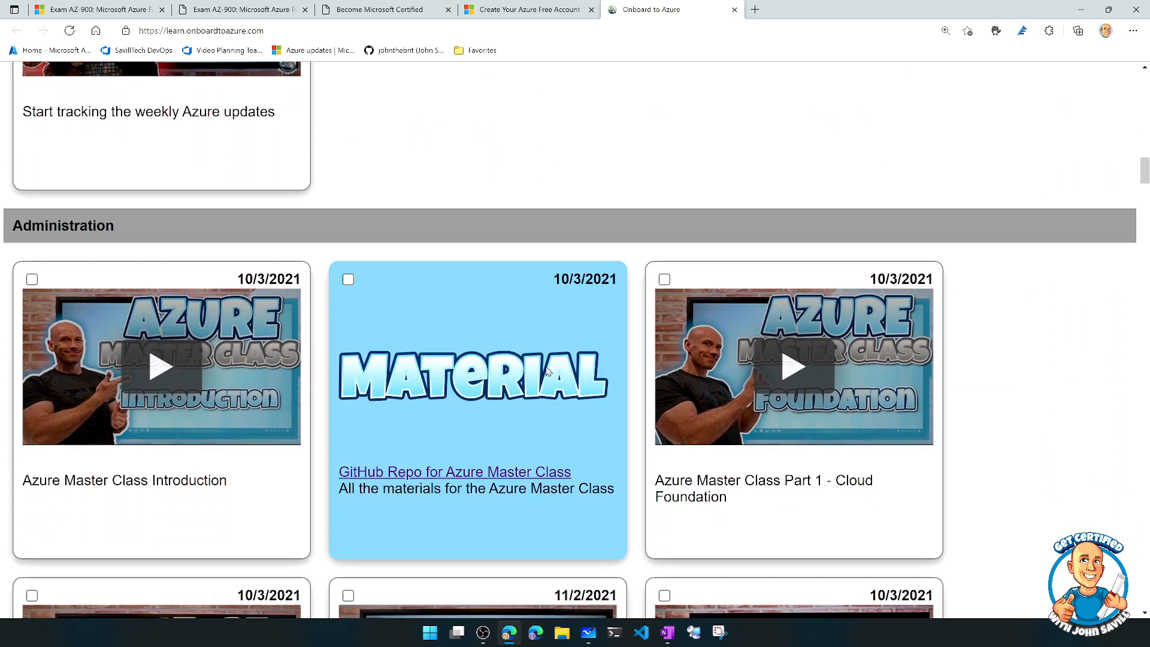
scroll(down, 3)
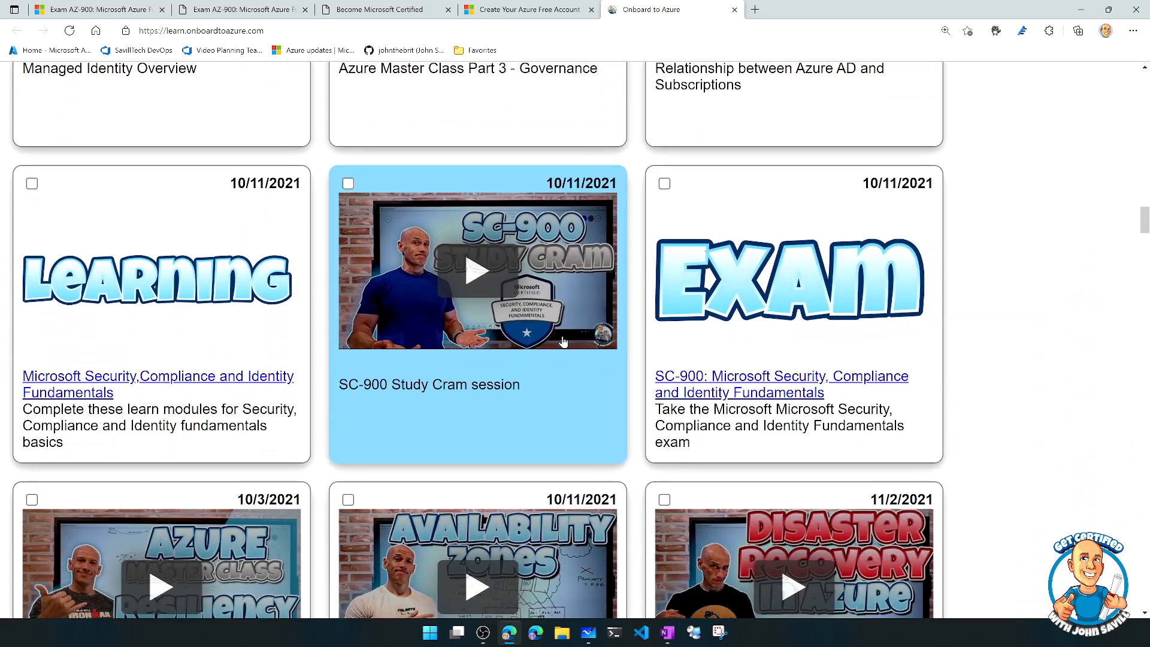
scroll(down, 3)
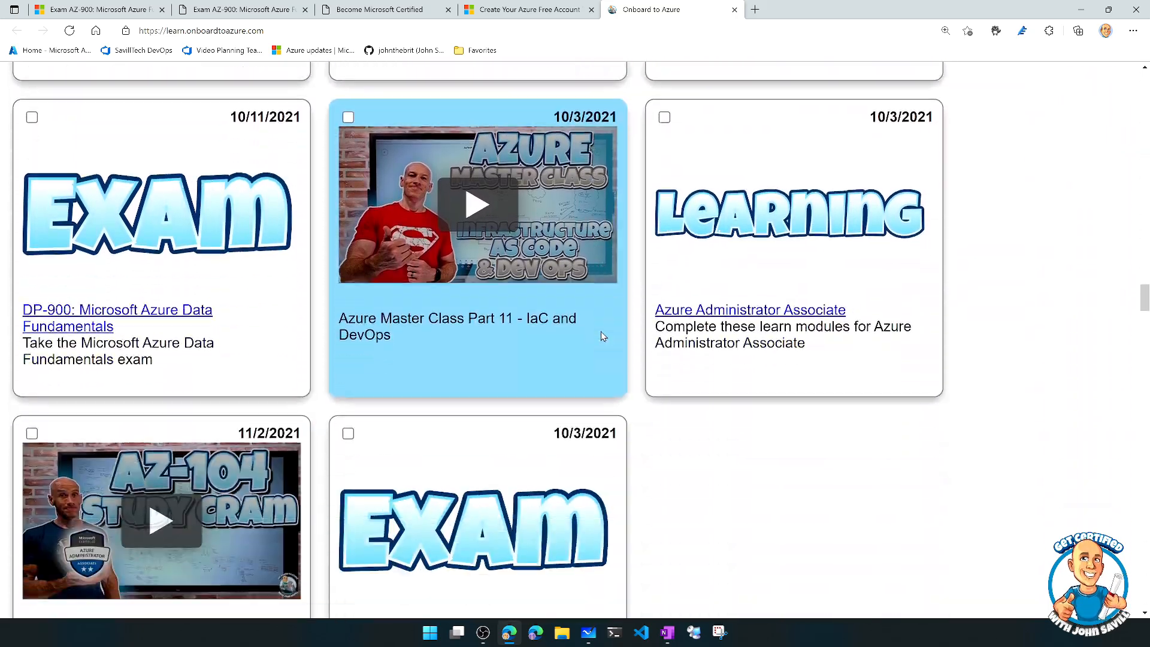
scroll(down, 3)
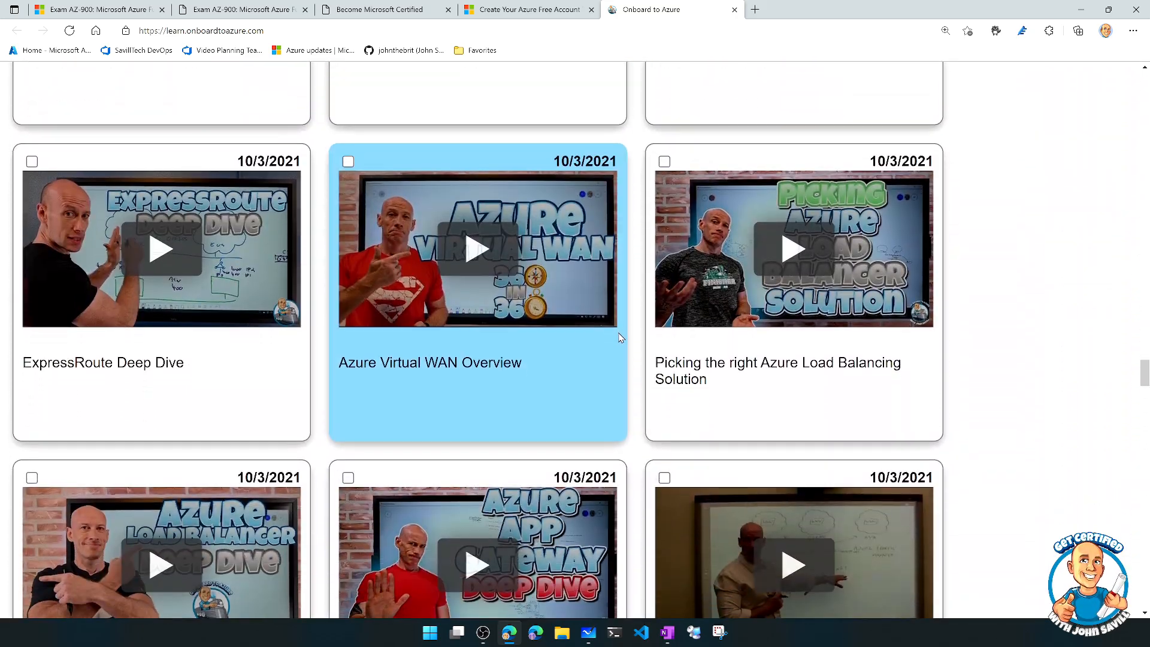